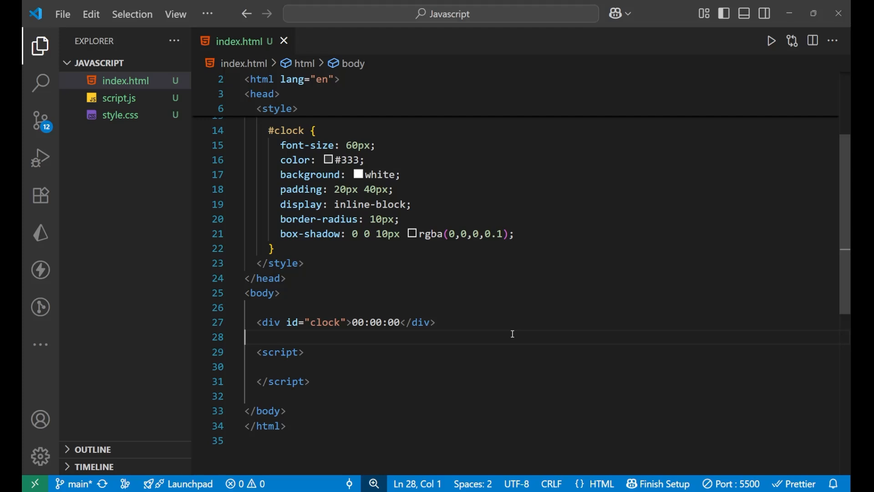
Review the clock div markup and select the font-size property in the stylesheet
click(259, 307)
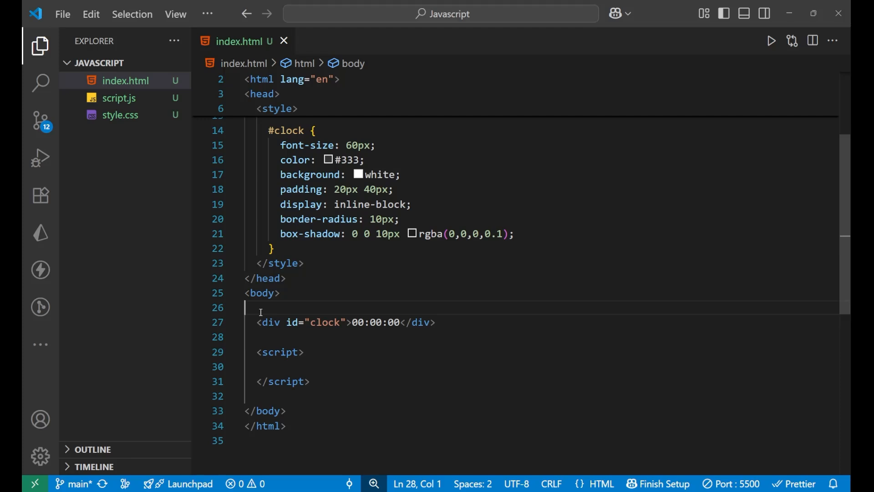
click(436, 322)
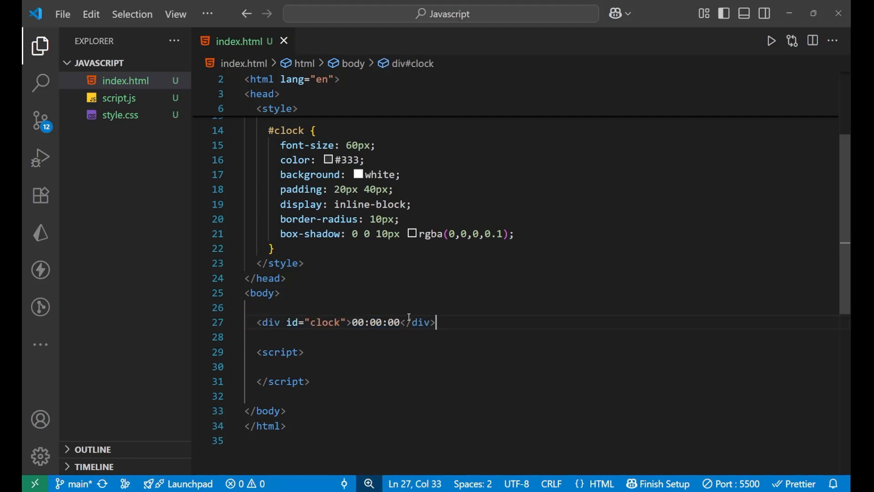
mouse_move(483, 205)
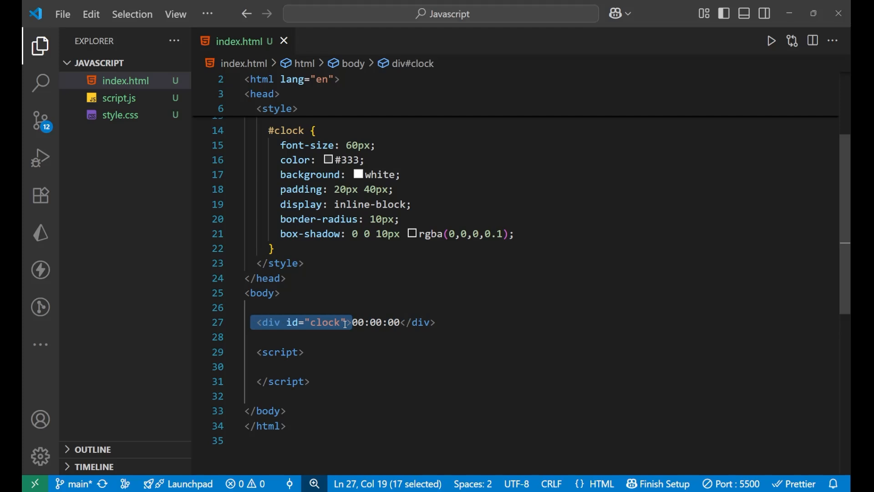
click(353, 322)
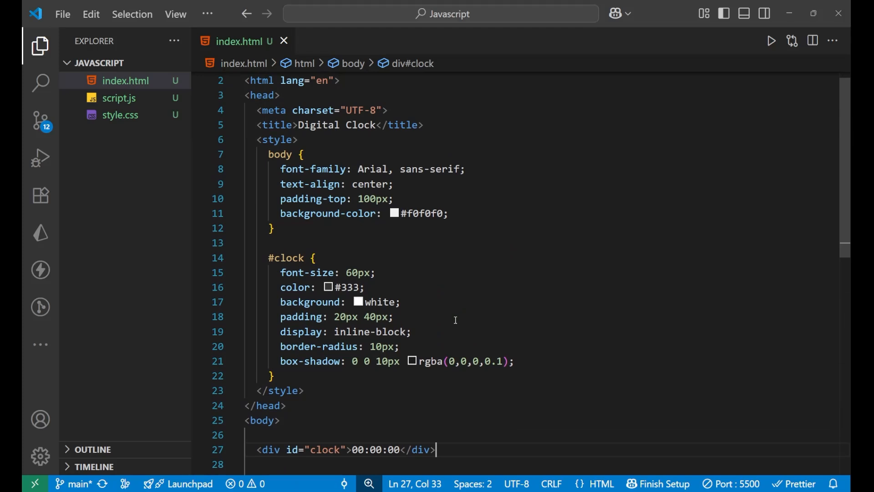
mouse_move(268, 159)
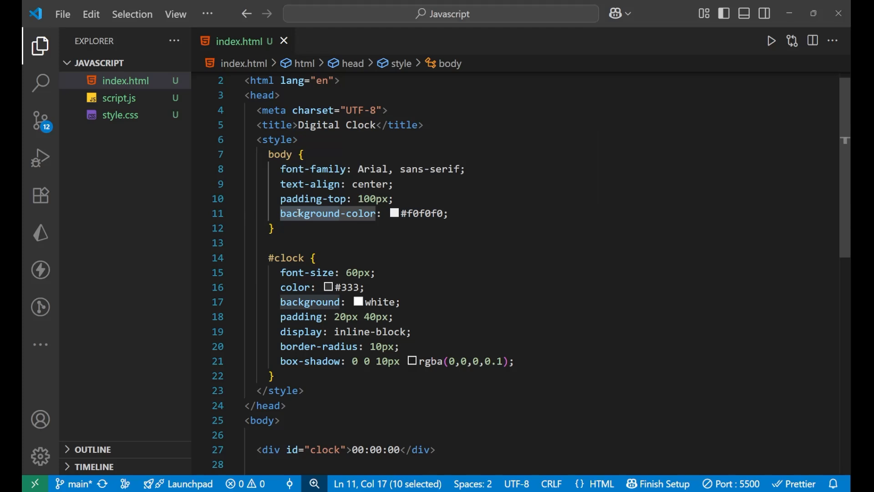
click(320, 227)
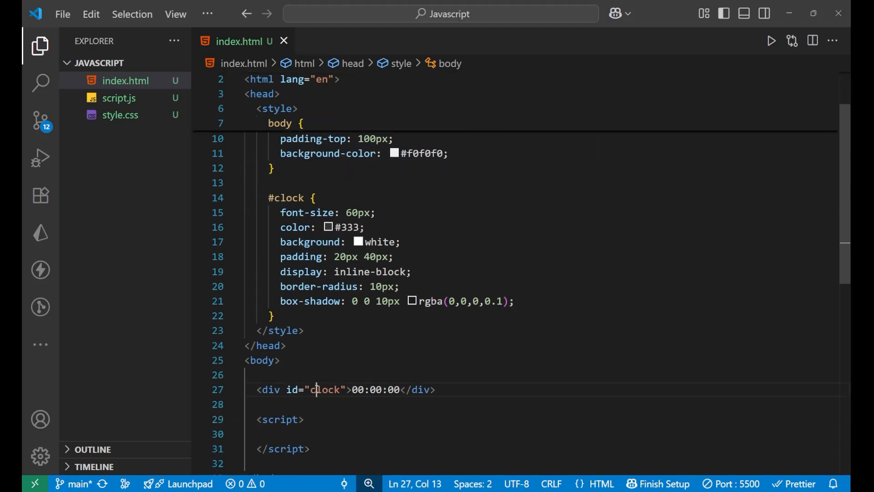
double_click(325, 390)
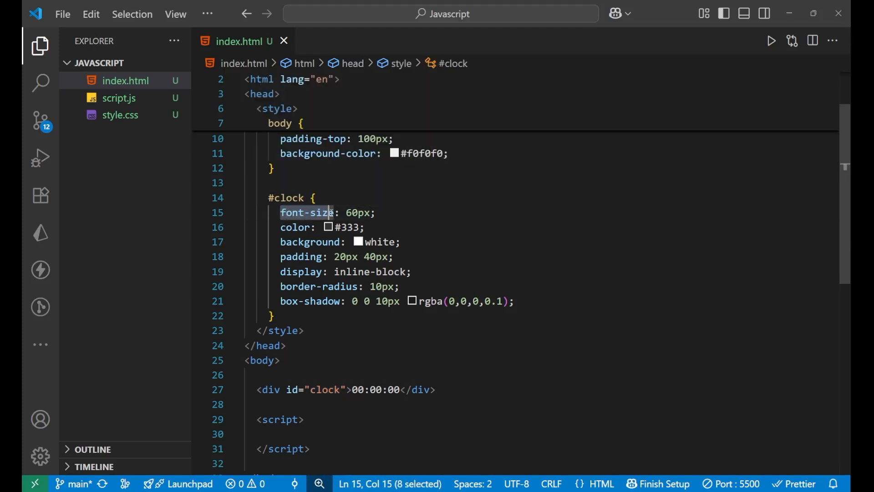
key(shift+Right)
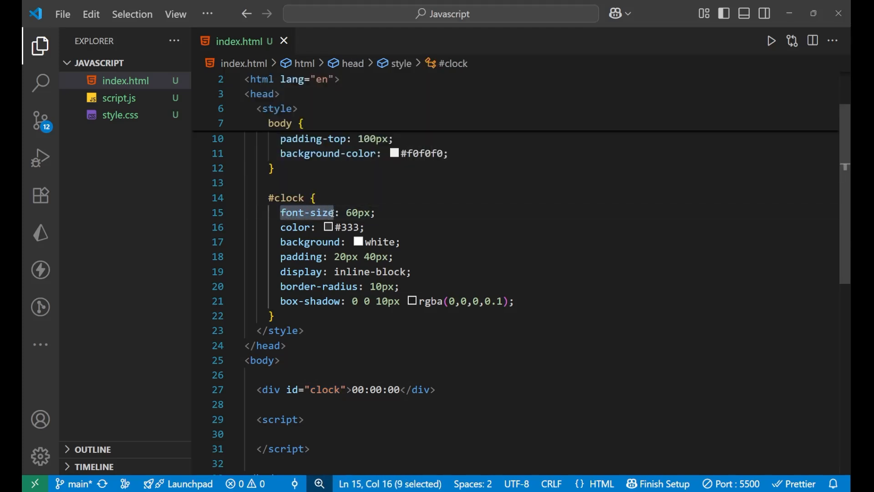
mouse_move(307, 212)
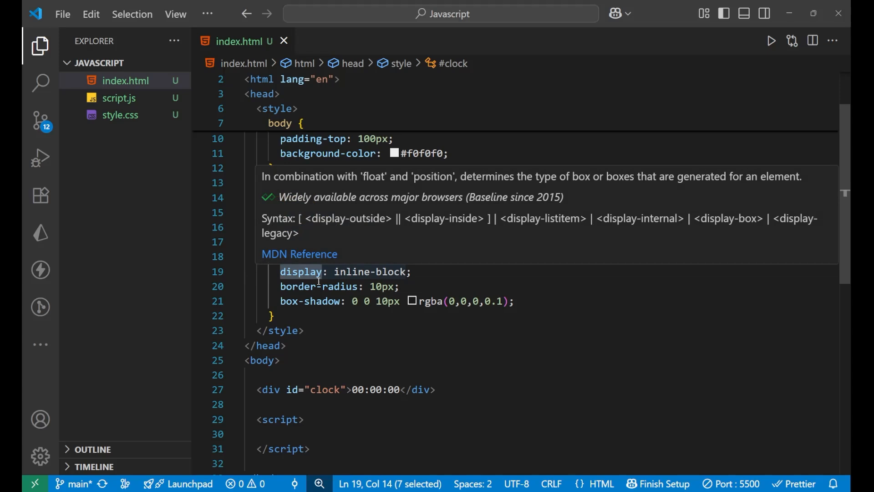
Highlight the box-shadow property and check the Digital Clock page in the browser
click(292, 286)
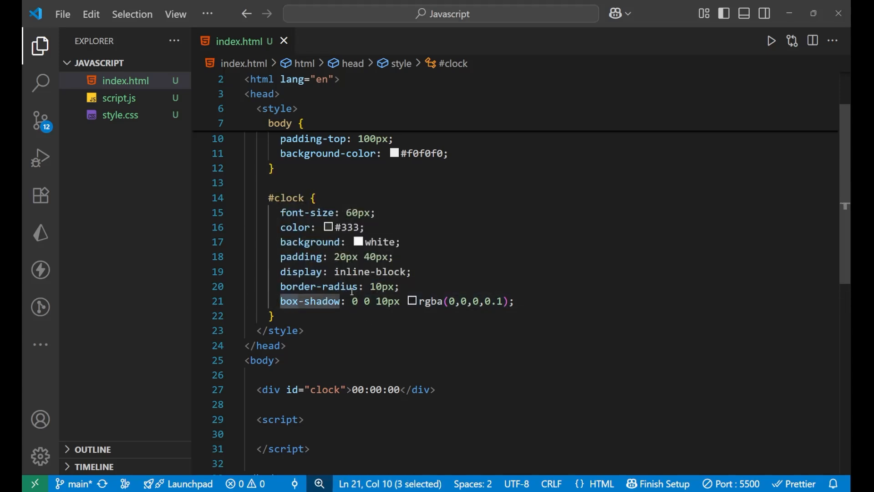
mouse_move(541, 310)
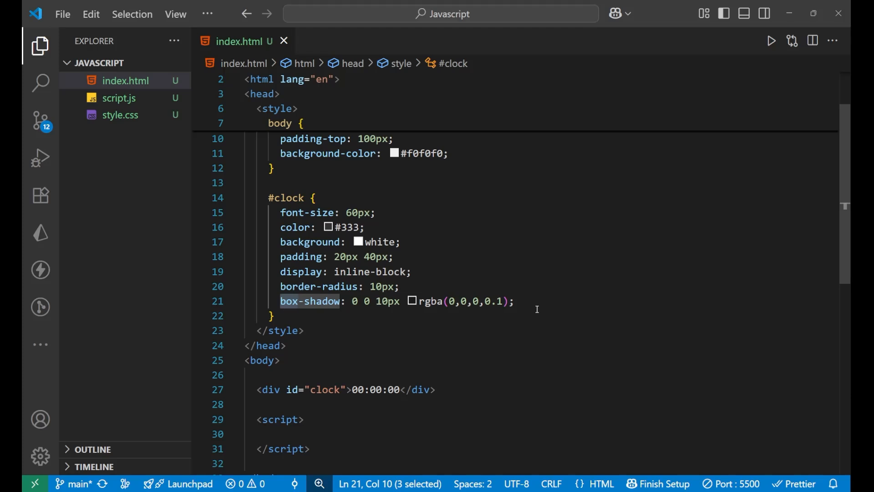
key(alt+tab)
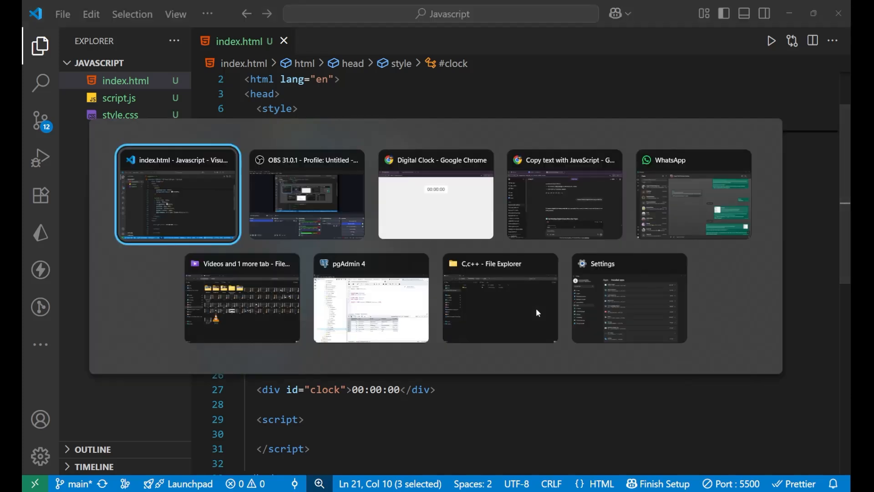
click(435, 194)
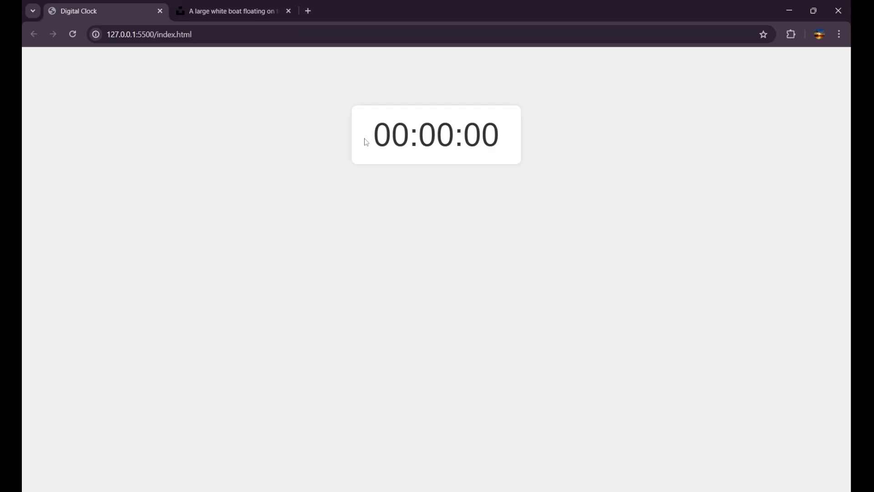
mouse_move(518, 256)
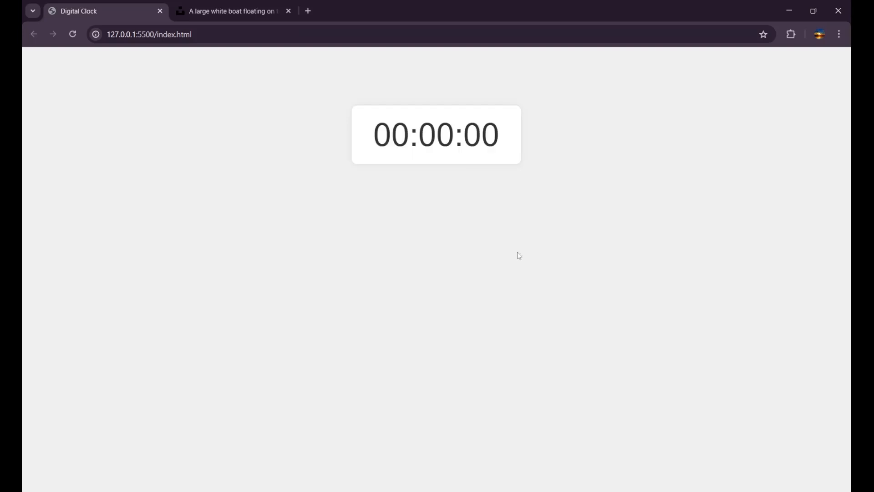
mouse_move(400, 151)
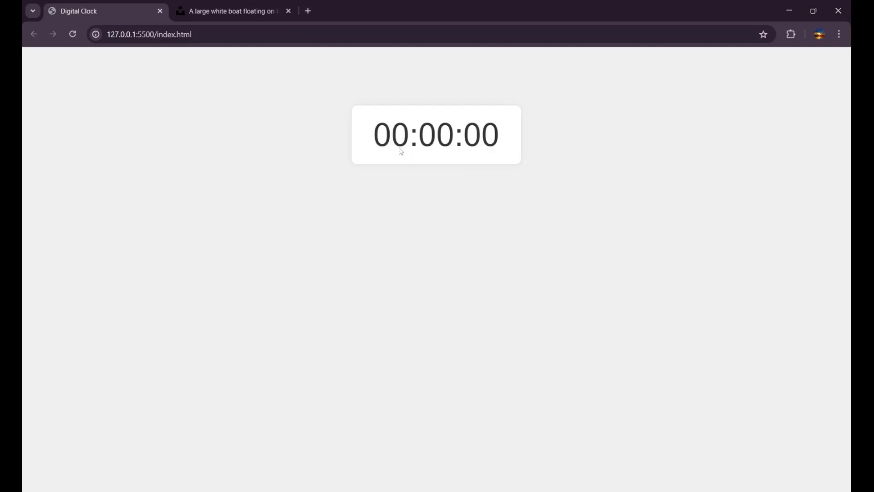
mouse_move(530, 179)
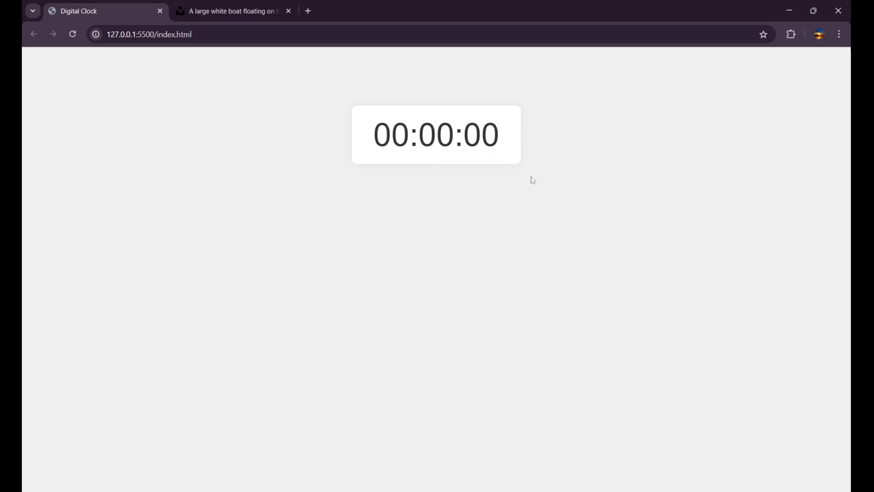
mouse_move(373, 207)
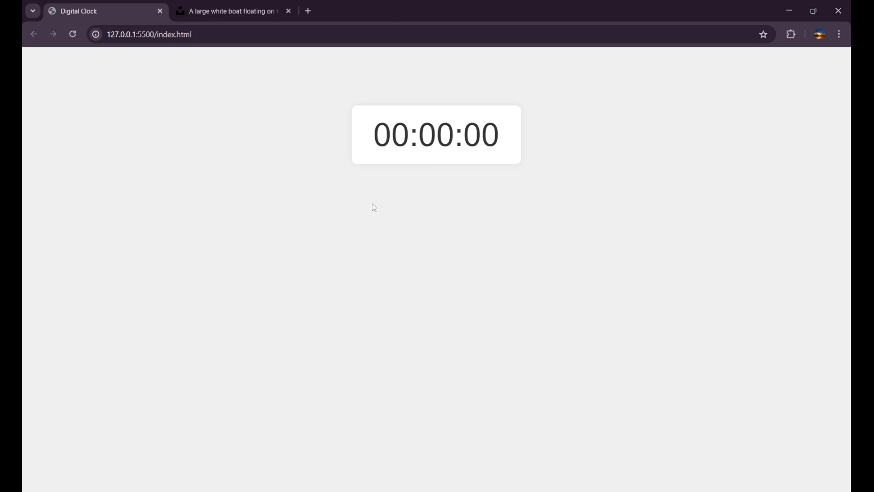
mouse_move(470, 209)
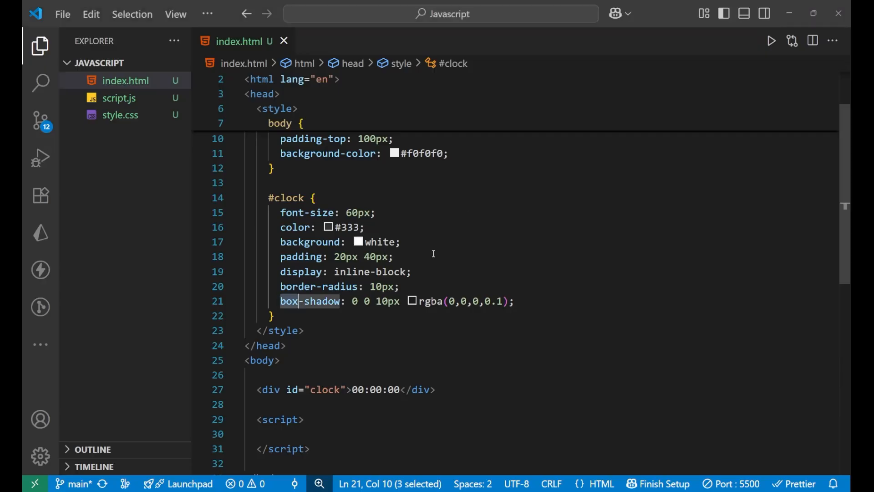
Define function updateClock in the script block, creating now = new Date();
click(301, 274)
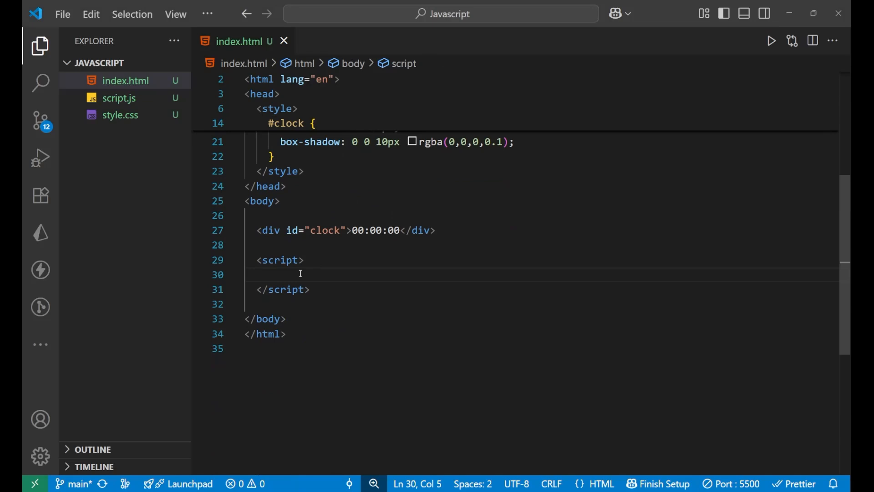
text(function)
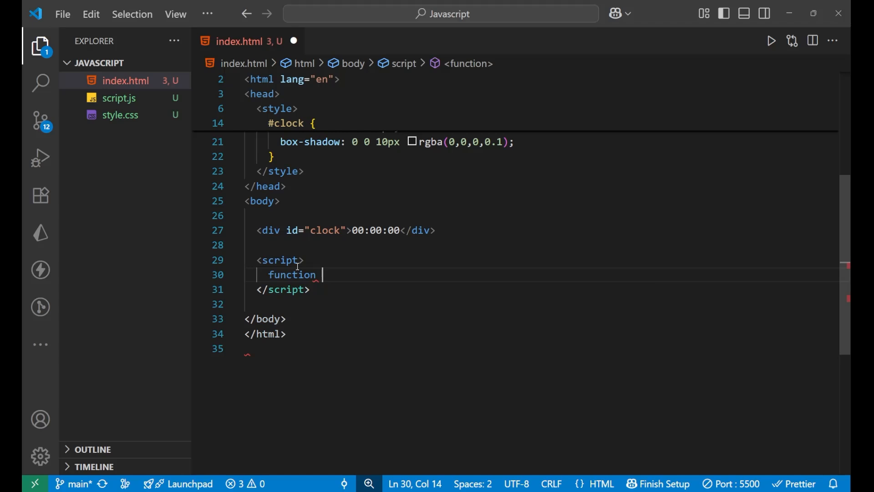
text(update)
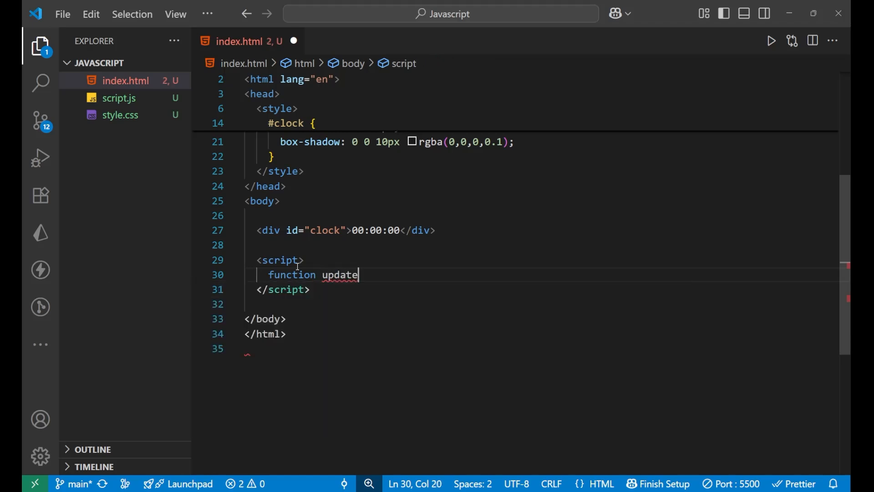
text(Clock()
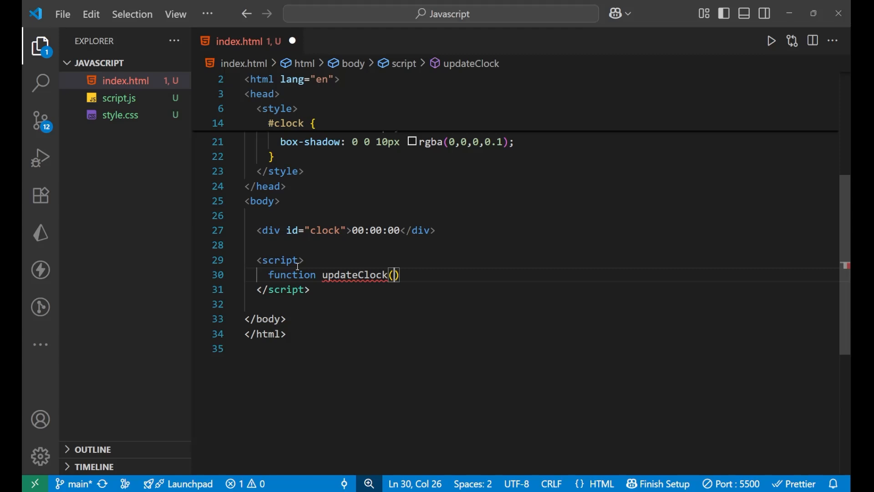
text({)
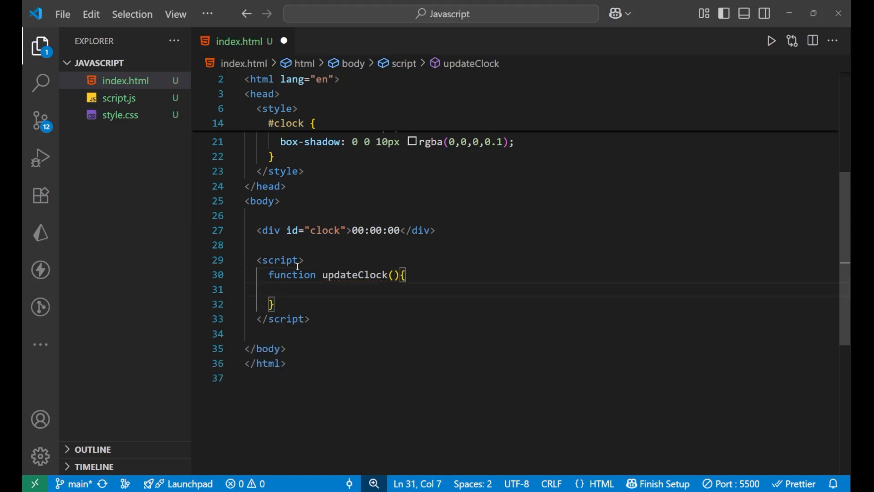
text(consn)
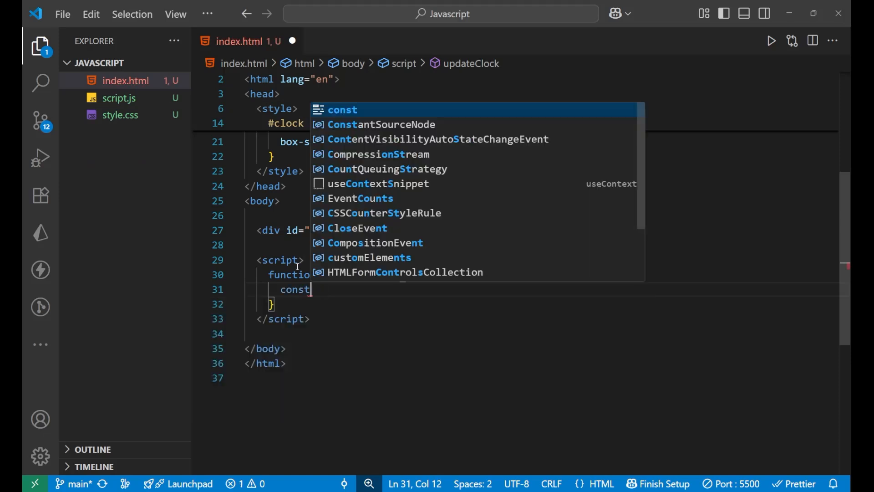
text(n)
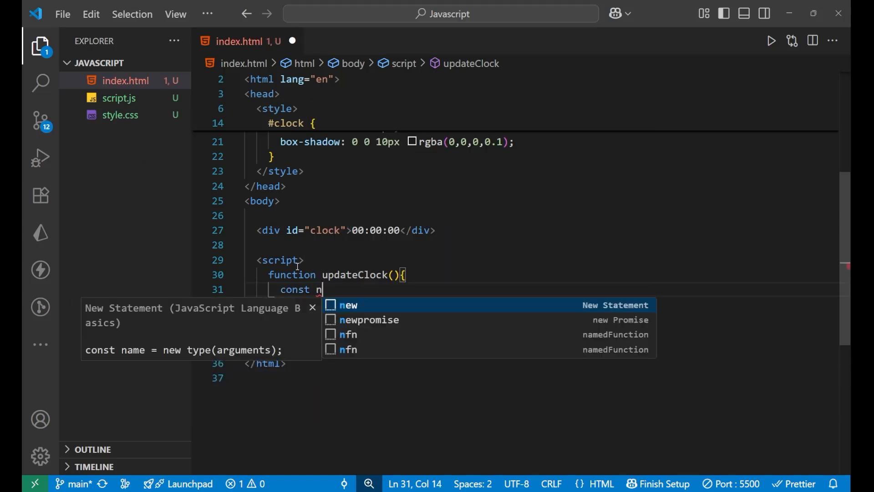
text(ow)
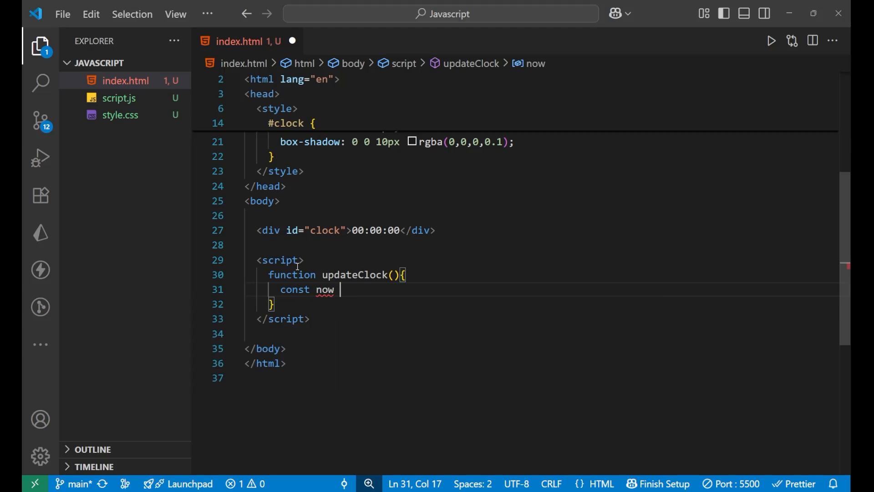
text(= new)
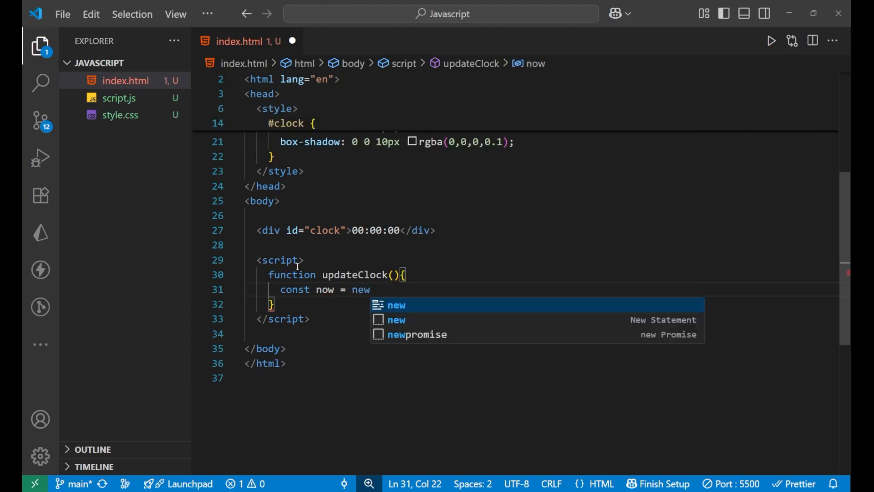
text(D)
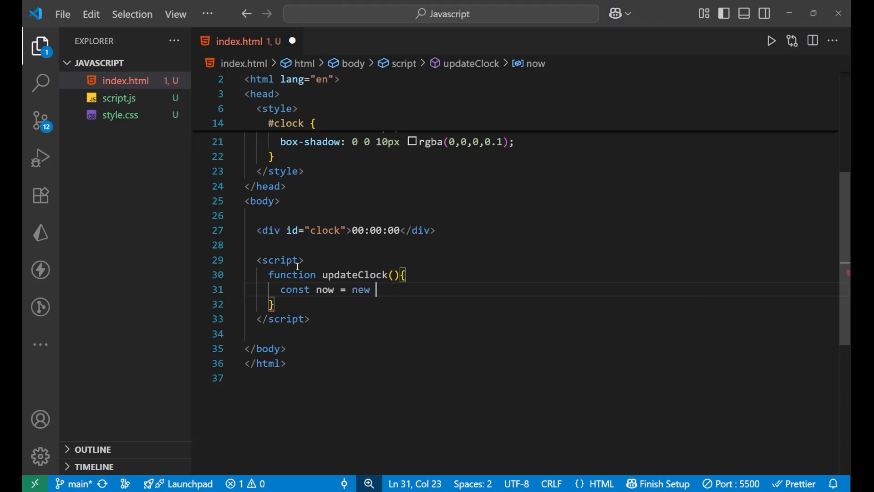
text(Date()
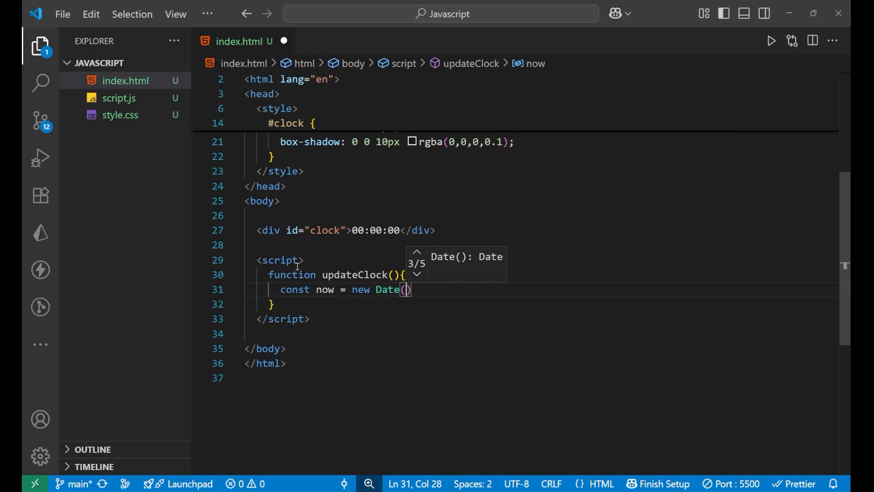
text(;)
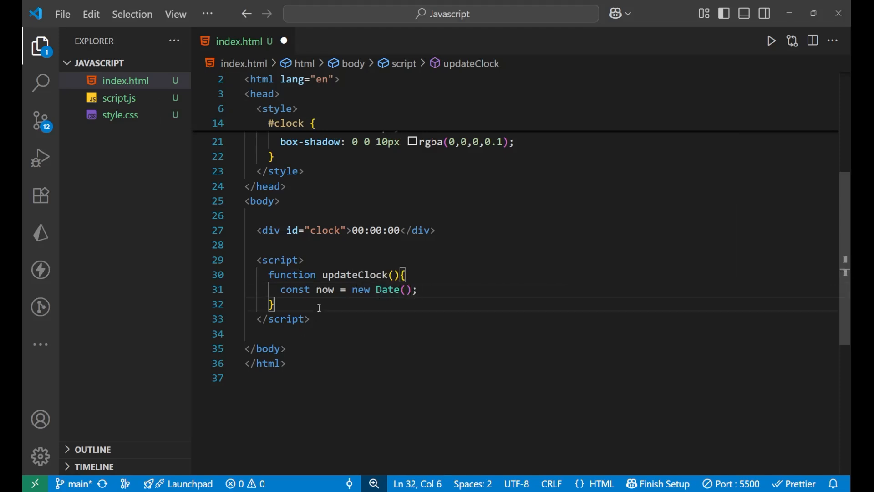
Call updateClock() after the function and add console.log(now) inside it
text(updateClock()
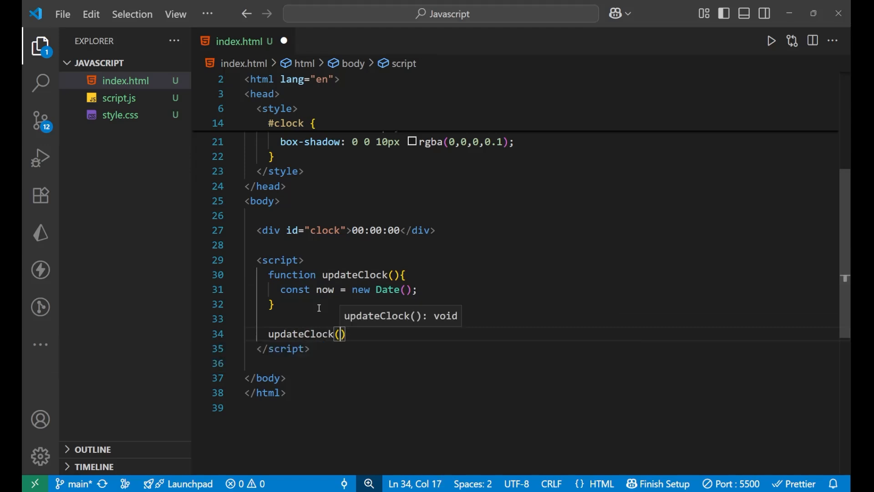
key(Enter)
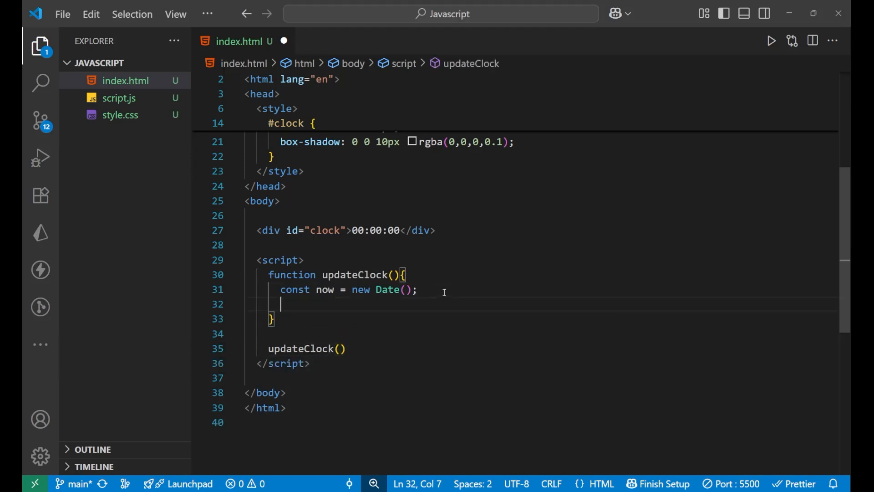
text(console.log('');)
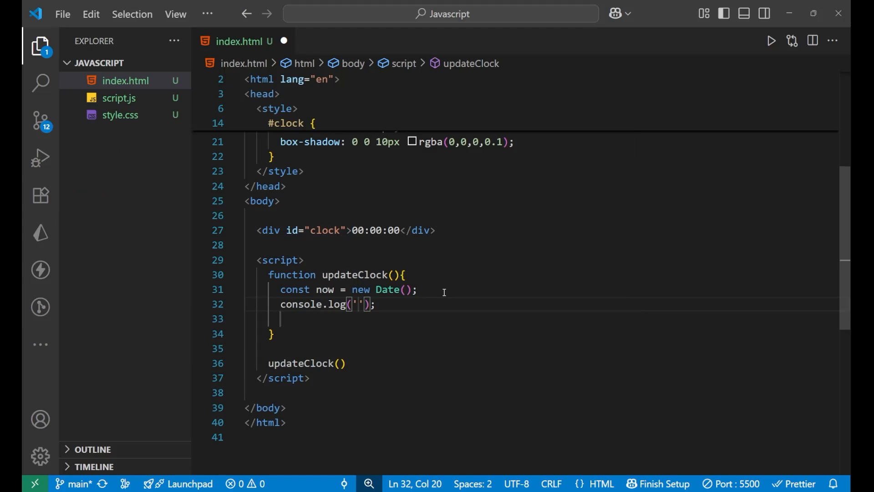
text(no)
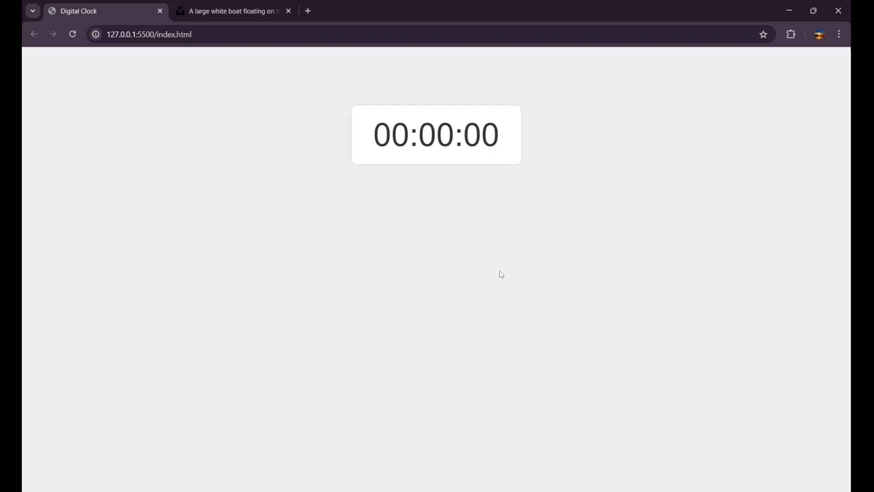
Open DevTools' Console tab and select the logged current date
key(F12)
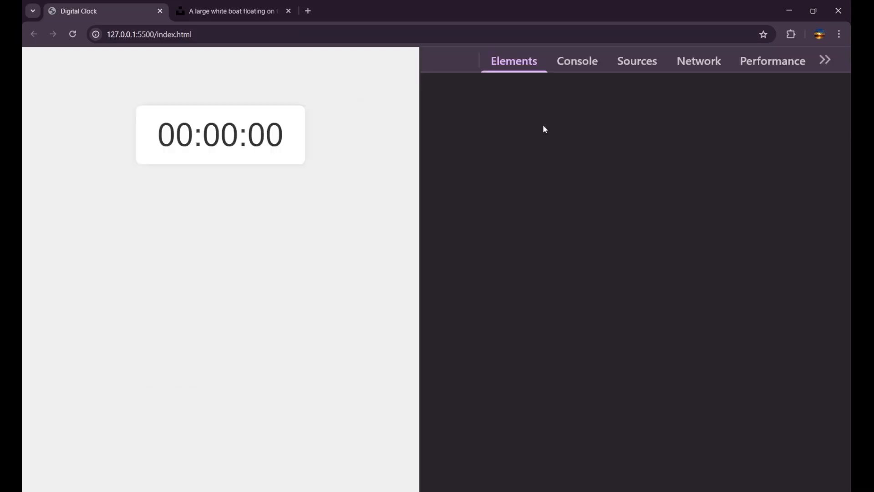
click(577, 60)
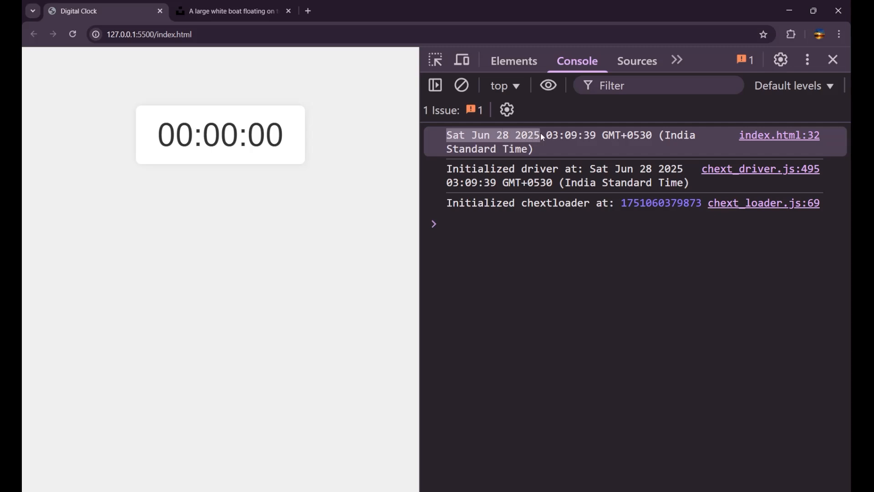
double_click(482, 135)
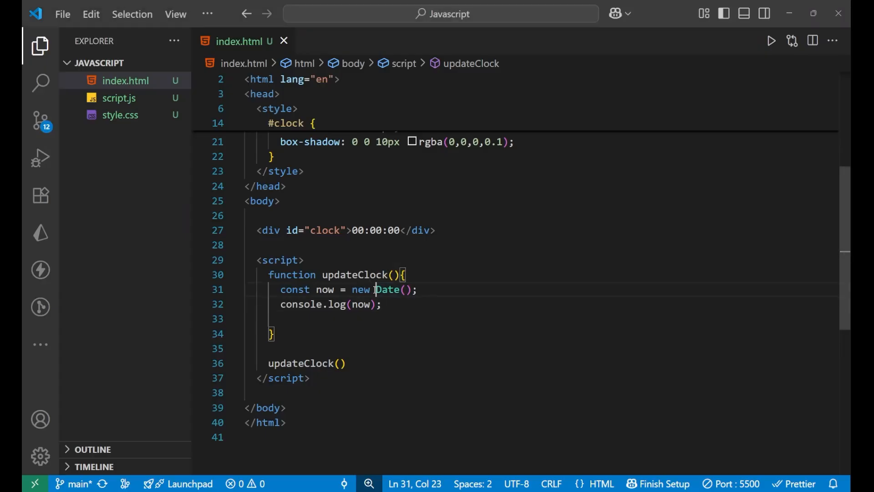
Delete the console.log(now); line from updateClock
double_click(387, 290)
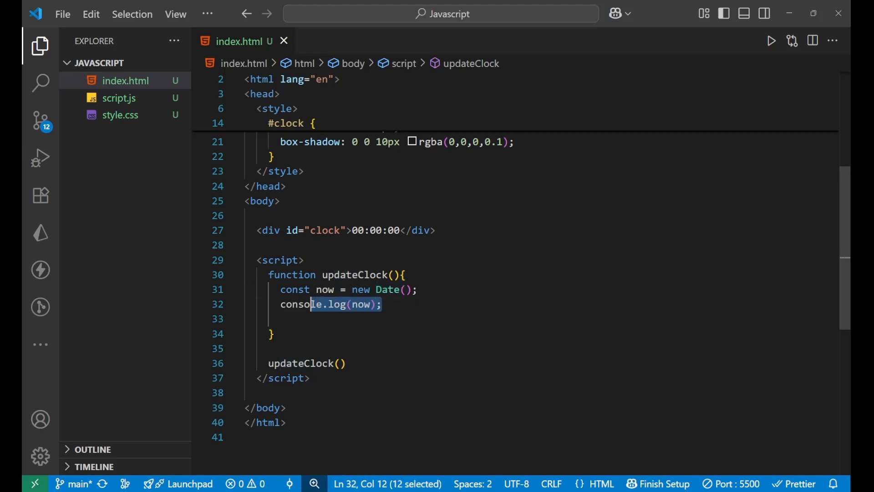
key(Delete)
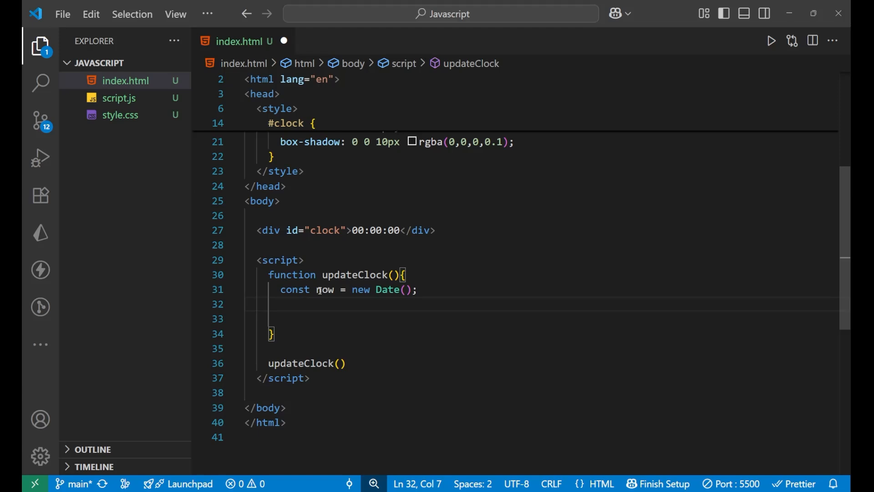
Add let hour = now.getHours(); inside updateClock
click(345, 318)
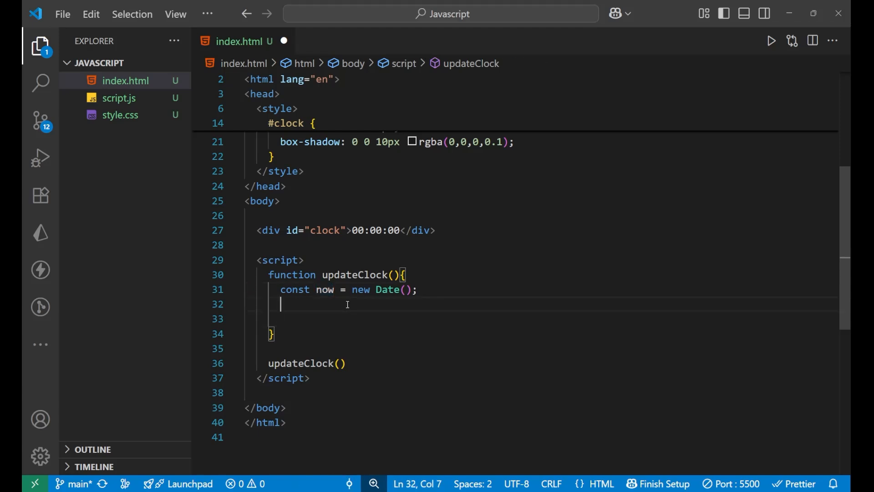
text(let ou)
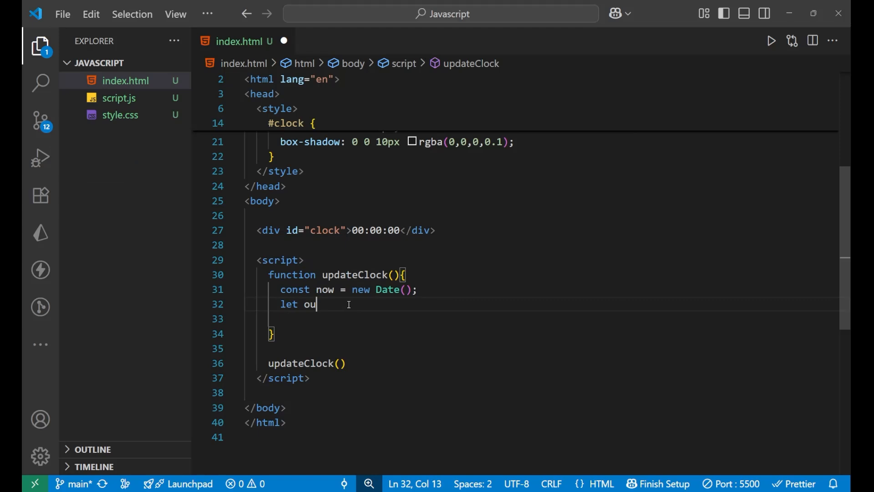
text(t)
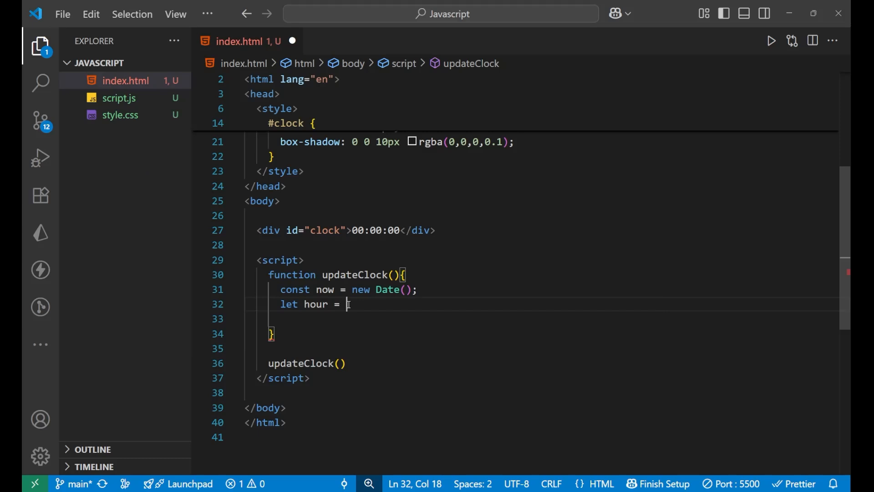
text(now)
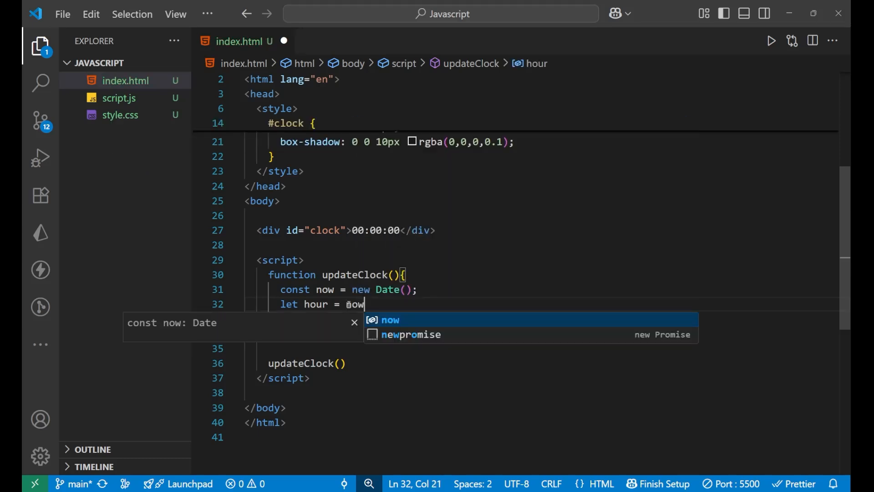
text(.getHours)
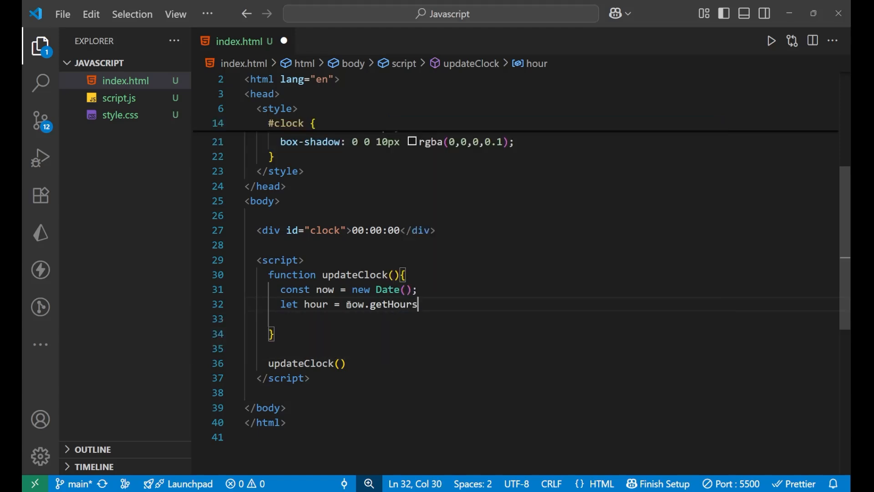
text(())
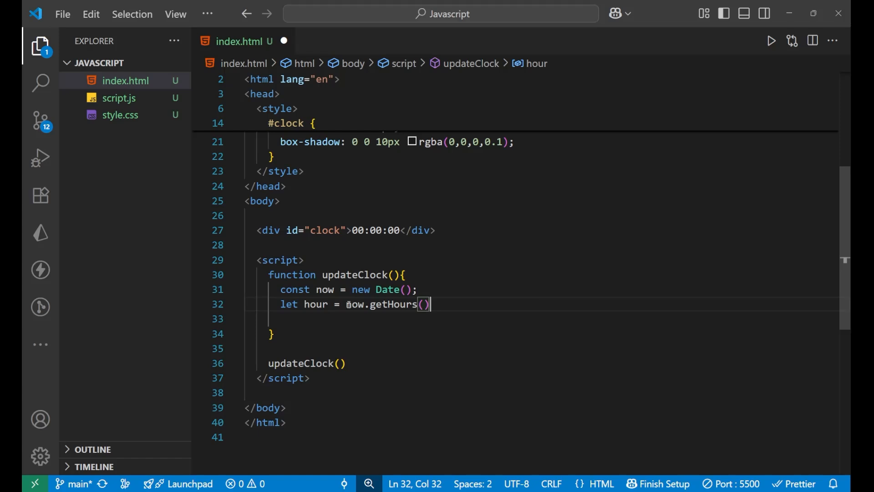
Add let minutes = now.getMinutes(); and let second = now.getSeconds();
key(Enter)
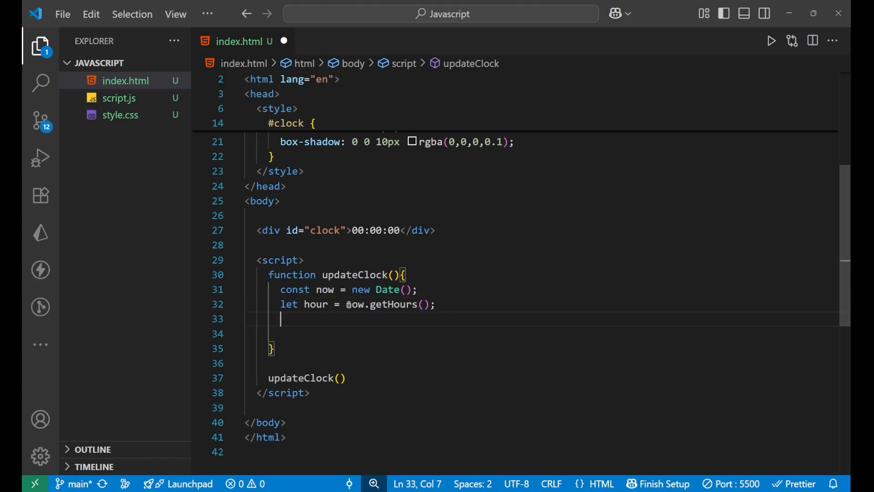
text(let minu)
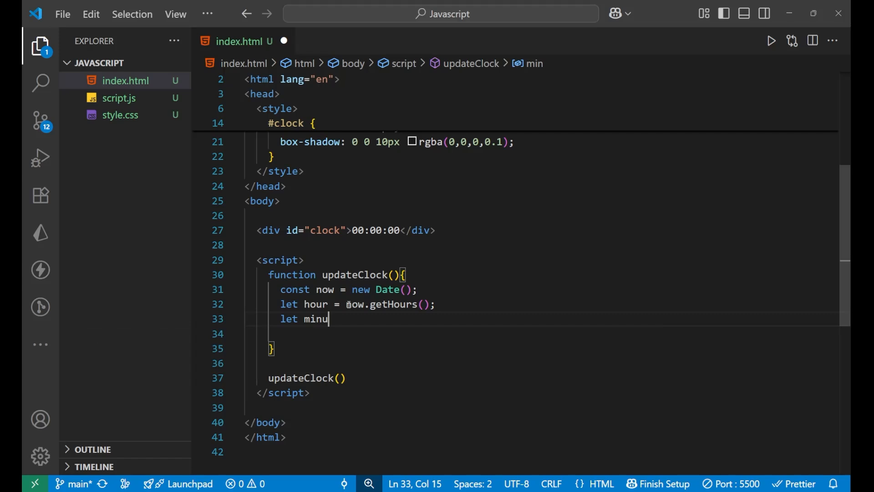
text(tes =)
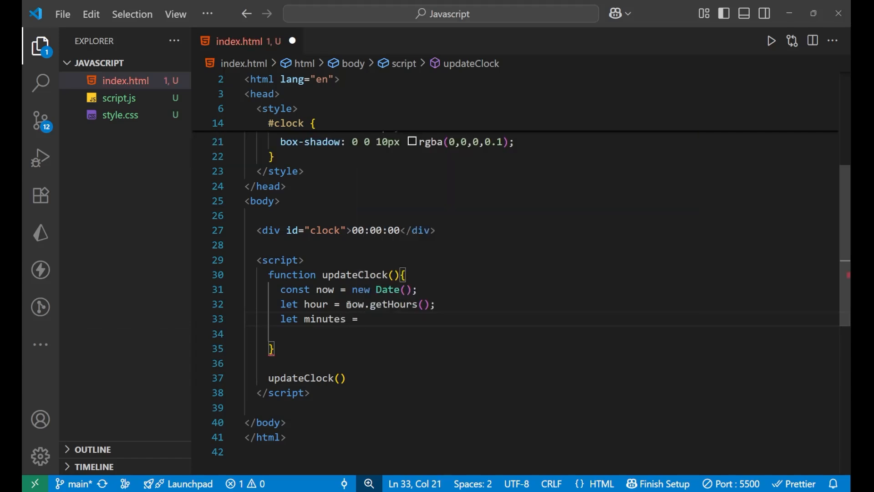
text(now.get)
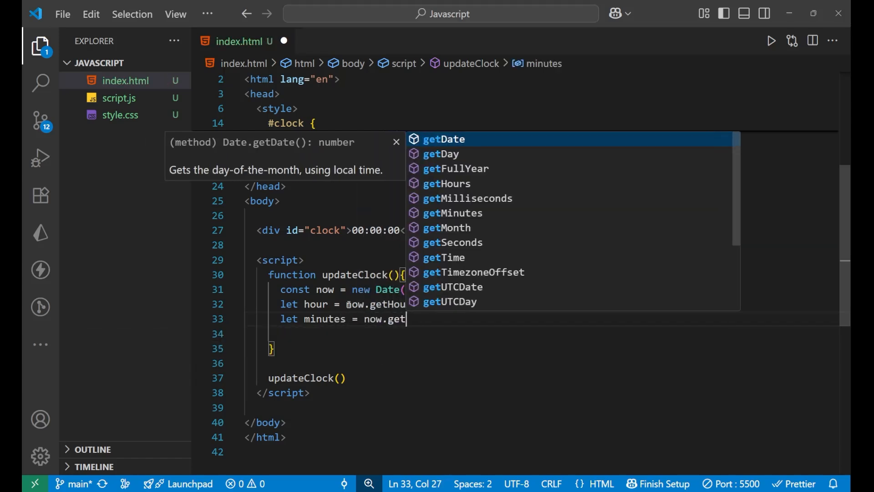
text(mi)
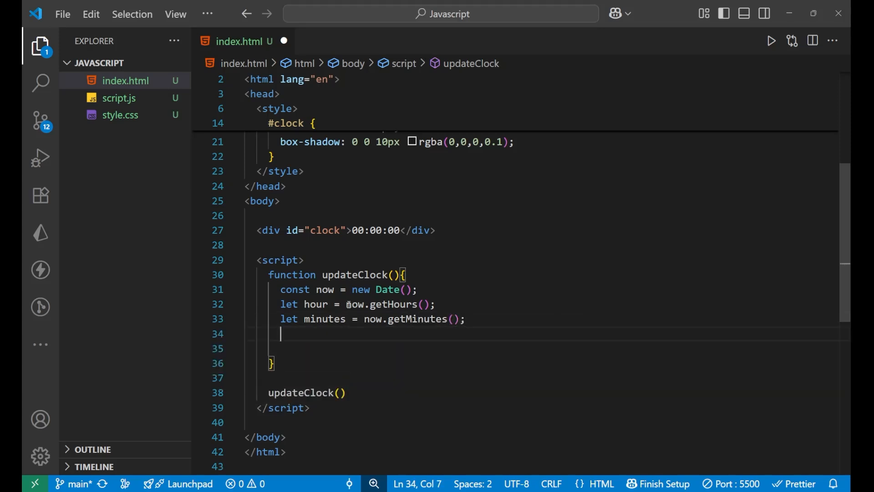
text(let second)
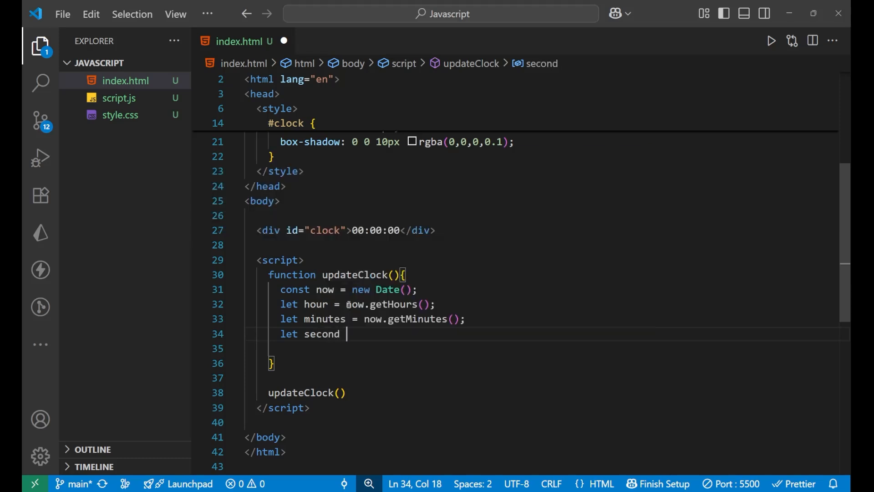
text(= now)
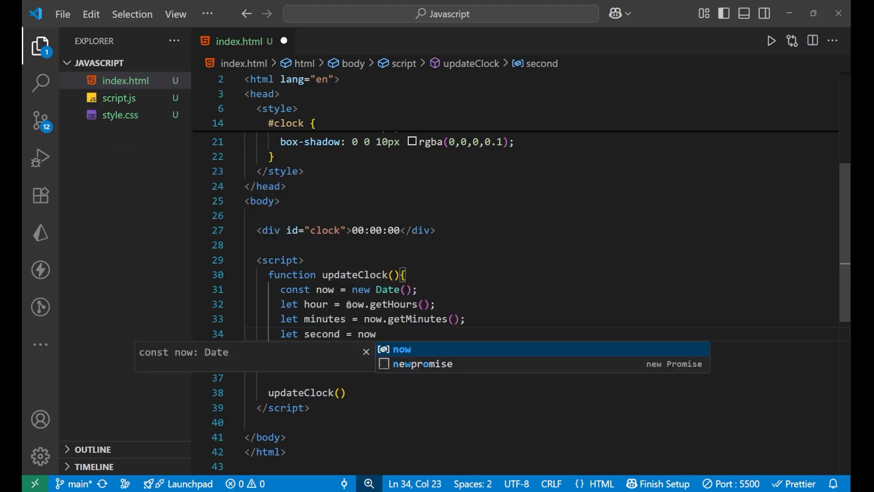
text(.get)
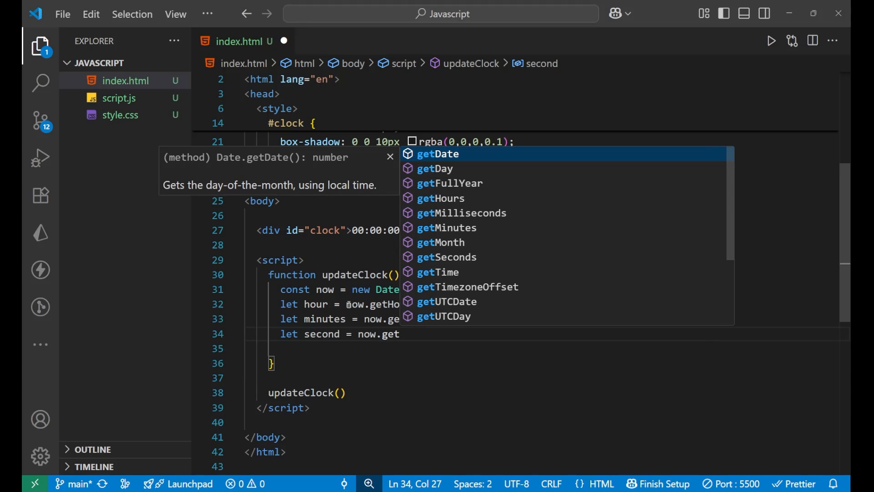
text(se)
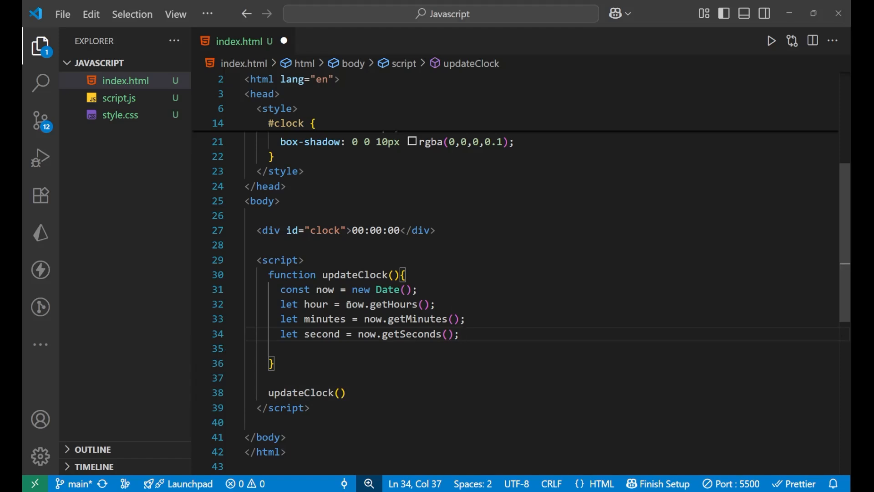
Add hour = hour<10 ? "0" + hour : hour; below the time variables
key(Enter)
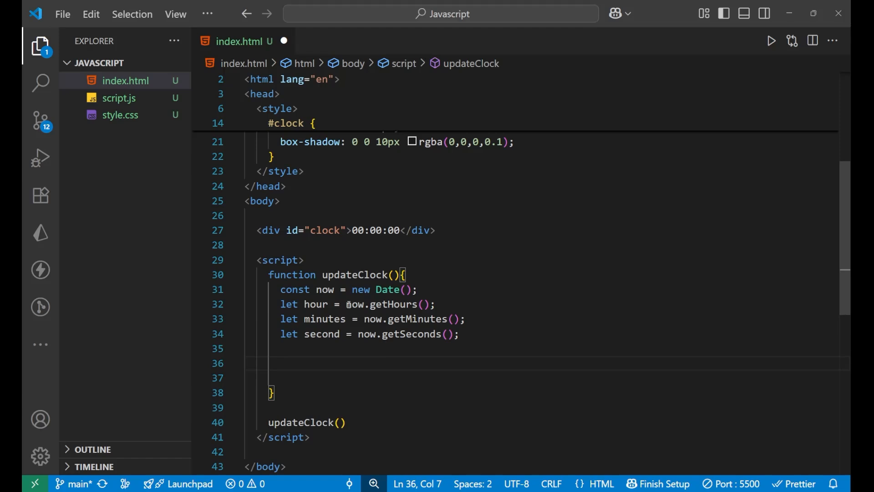
text(hour)
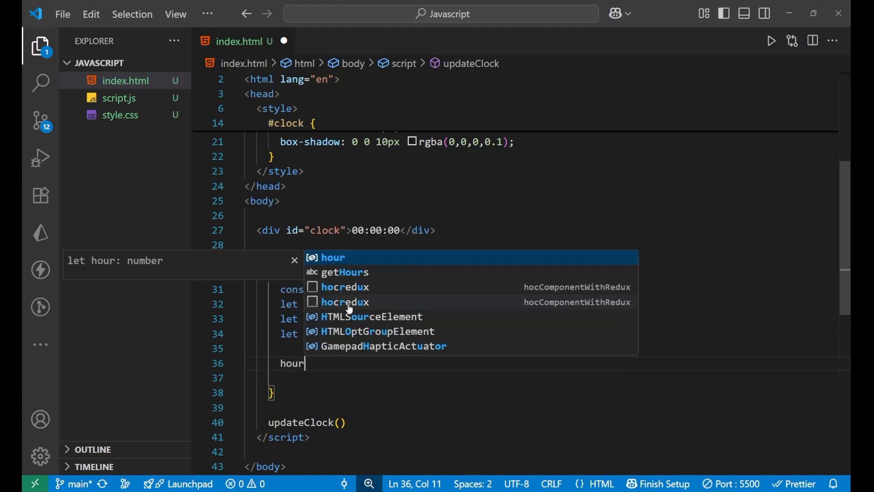
text(s)
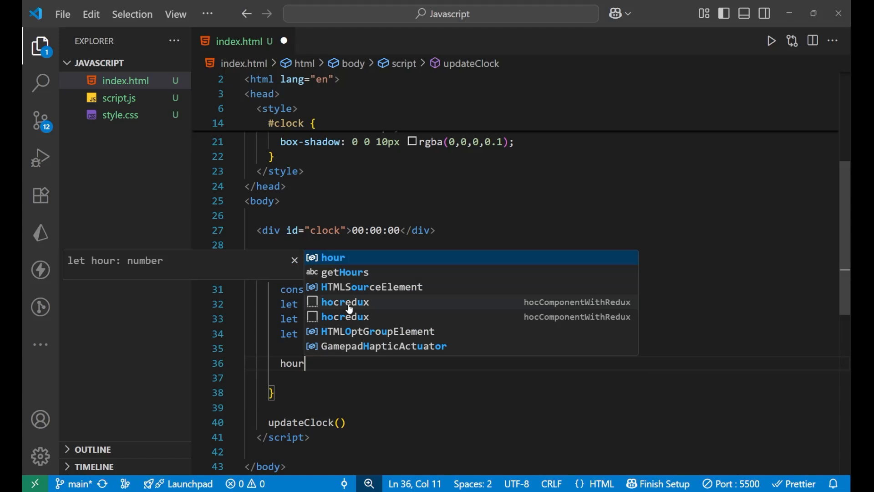
key(Escape)
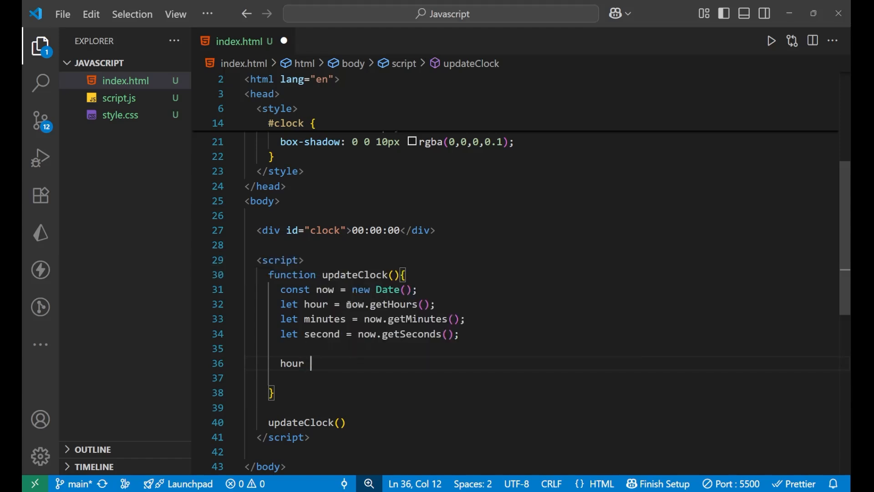
text(= hour)
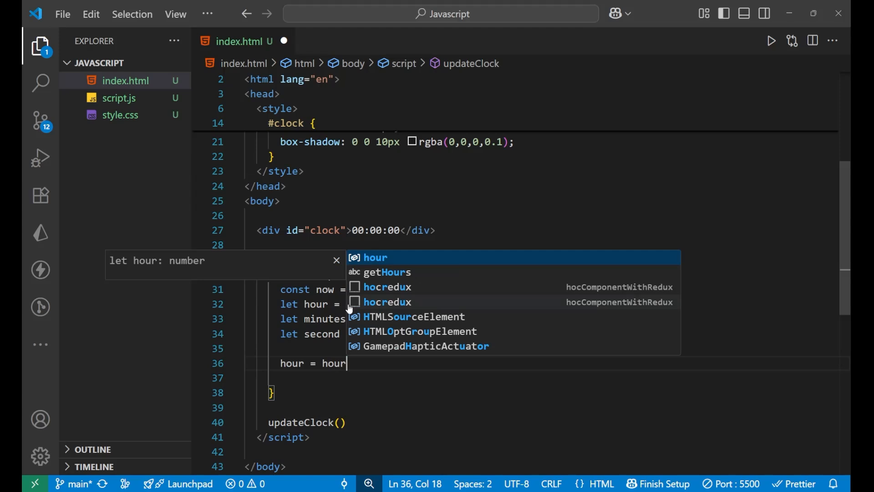
text(<10)
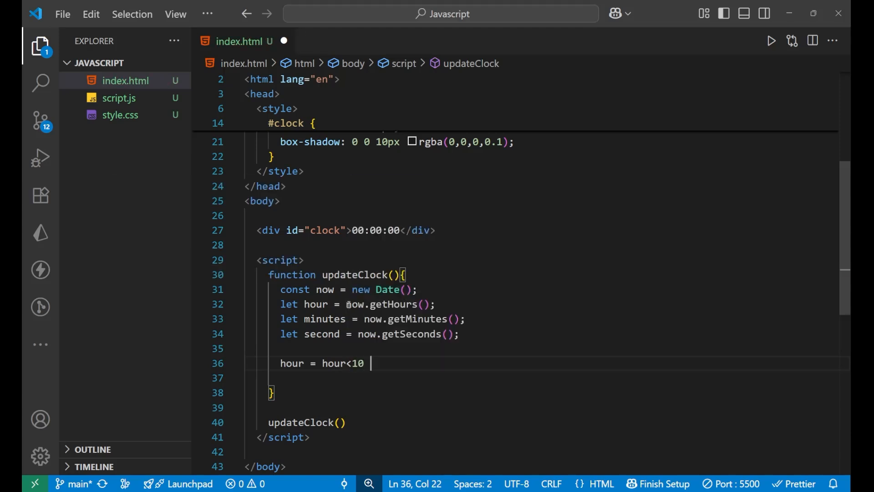
text(?)
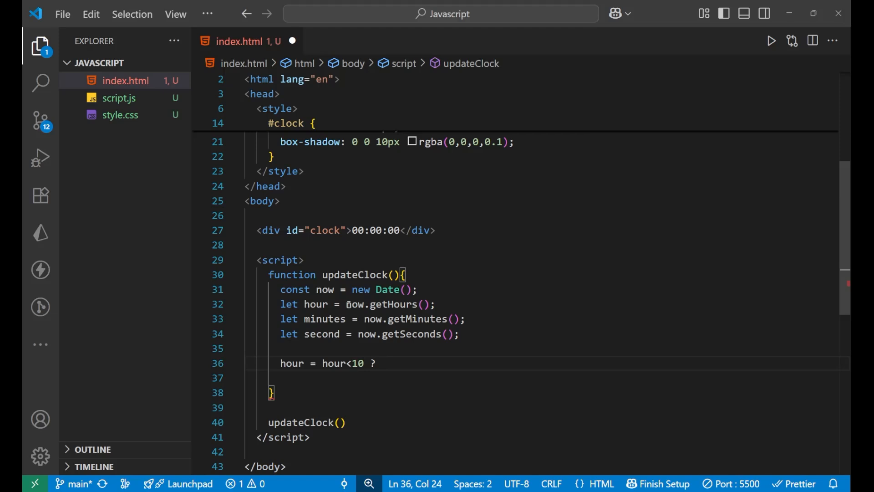
text("")
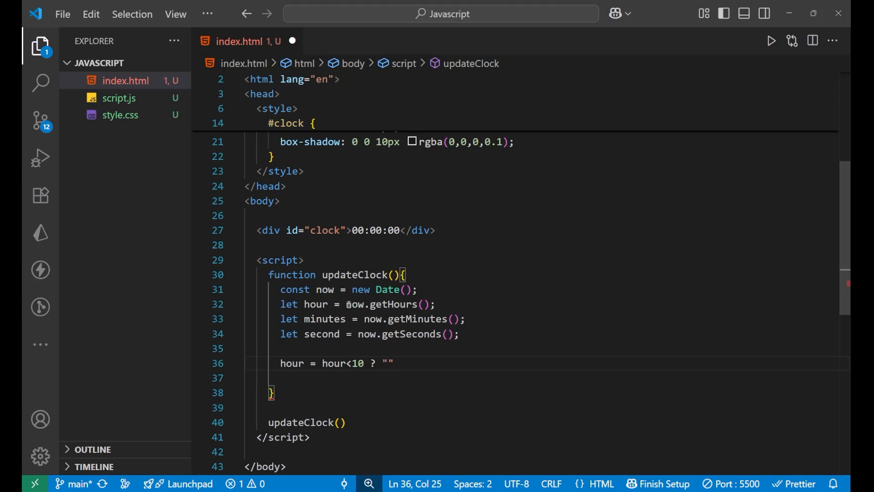
text(0)
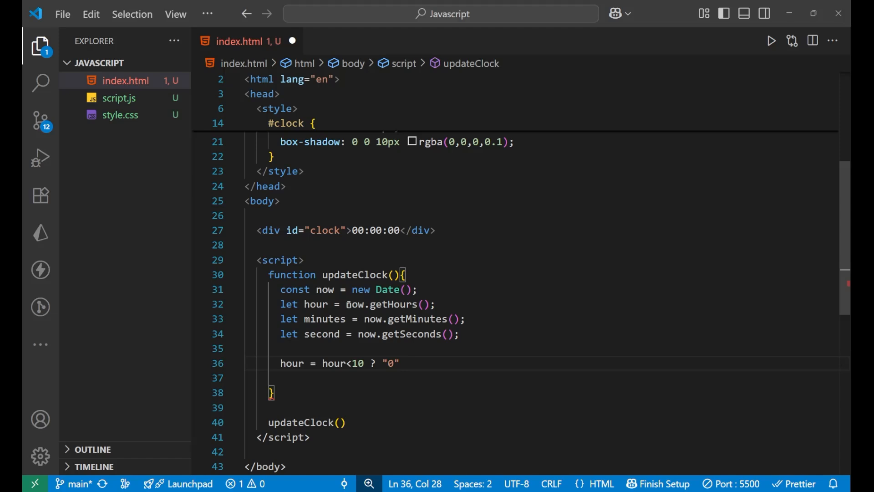
text(+)
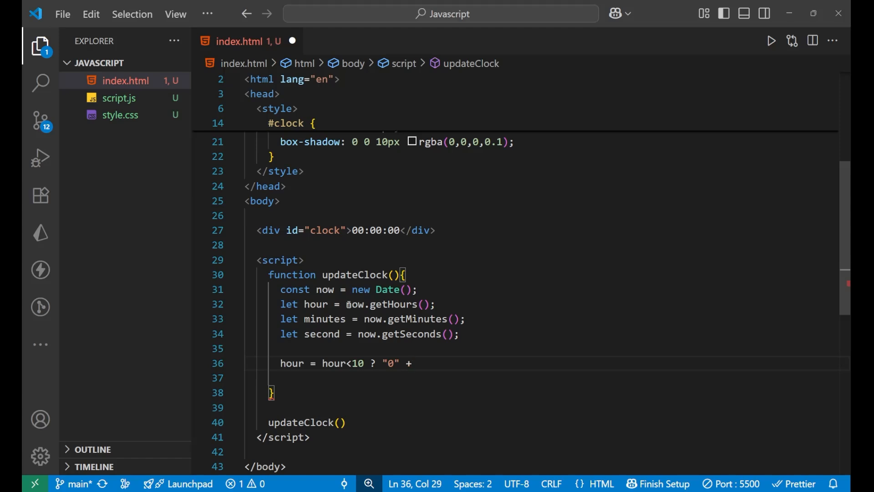
text(hour :)
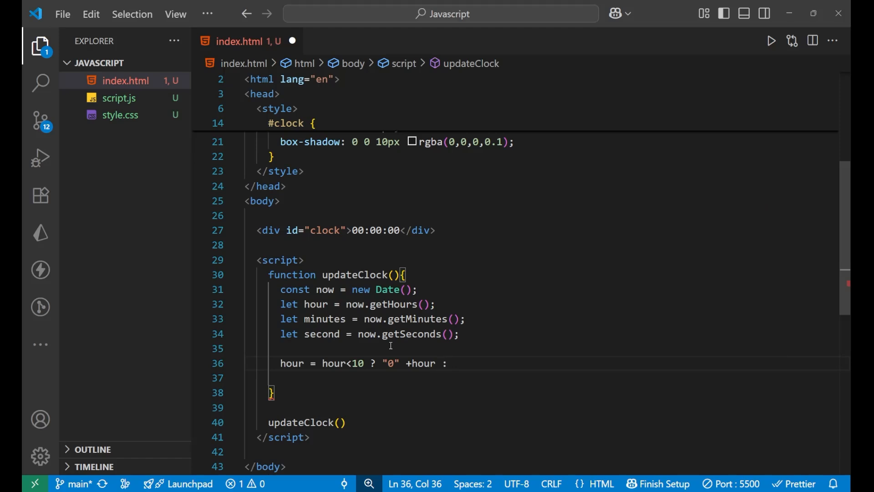
text(houor)
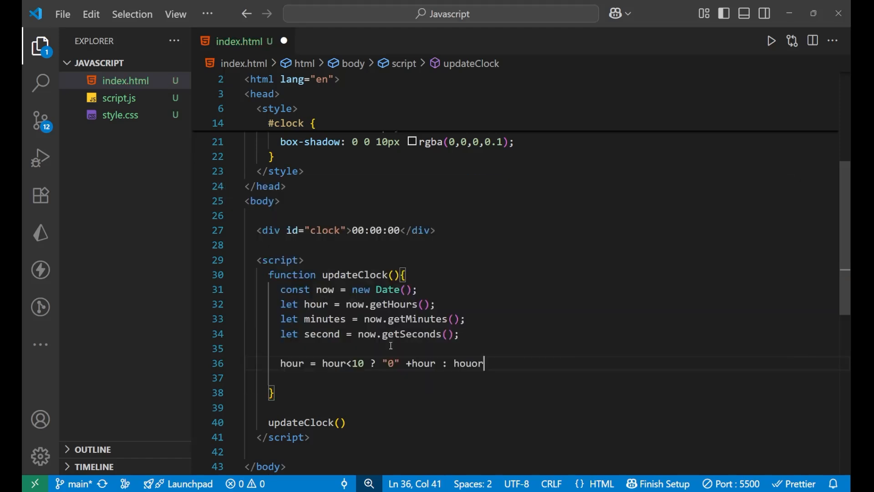
key(Backspace)
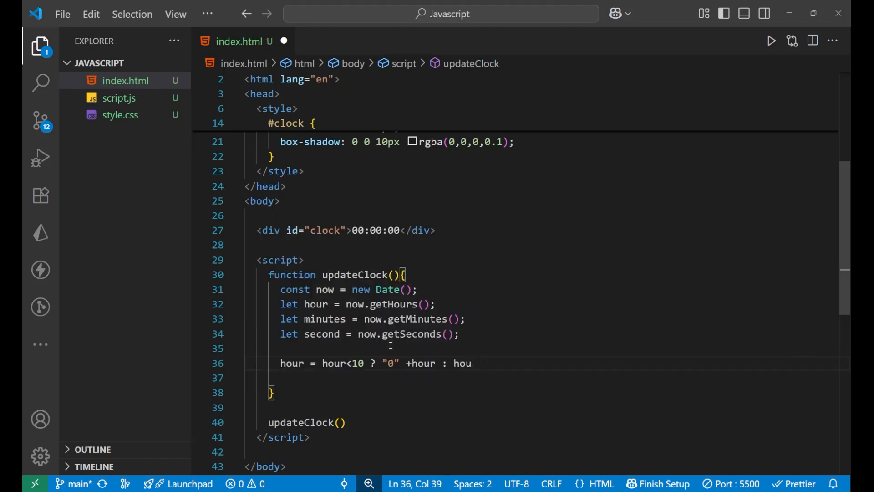
text(r;)
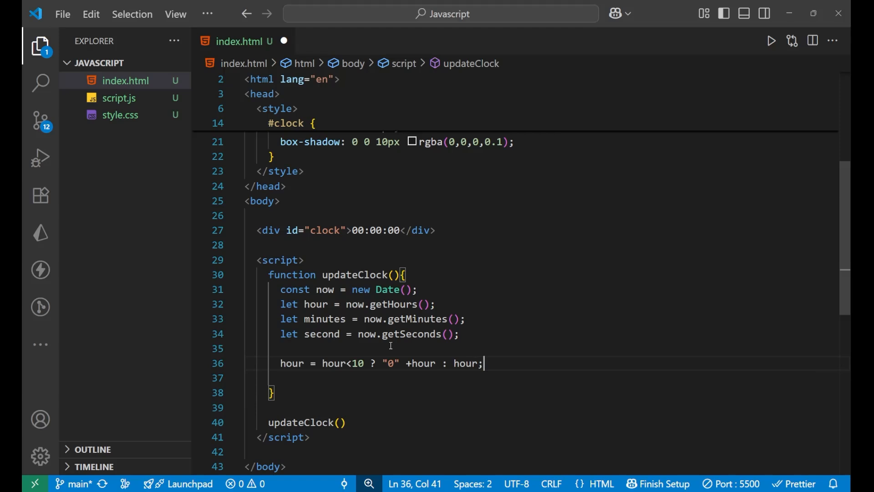
mouse_move(493, 363)
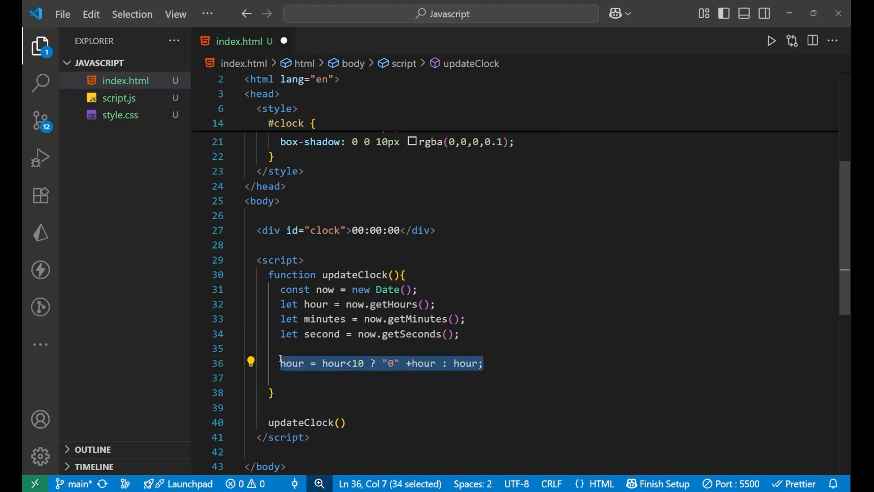
Duplicate the hour padding line and rename the copies to minutes and second
key(Enter)
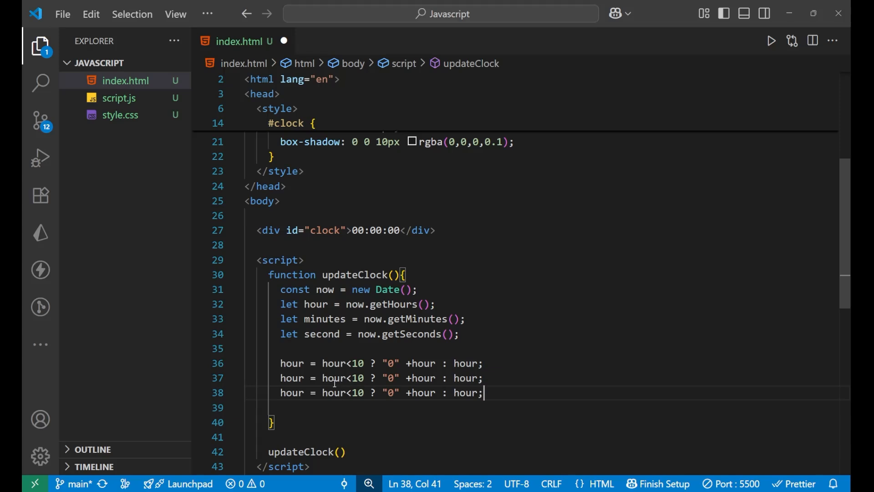
text(mi)
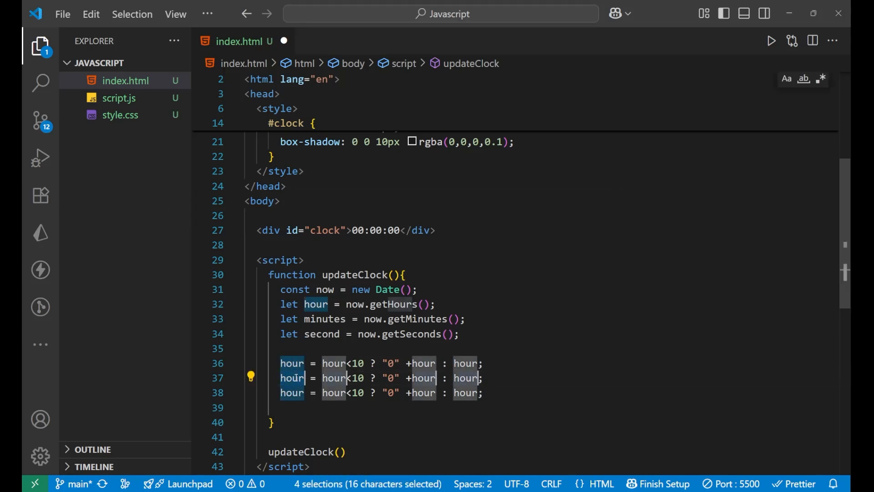
text(minutes)
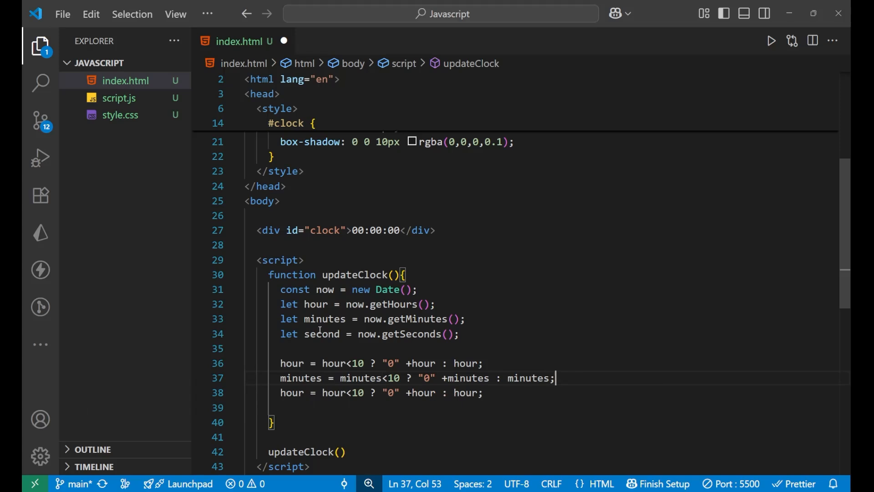
double_click(322, 333)
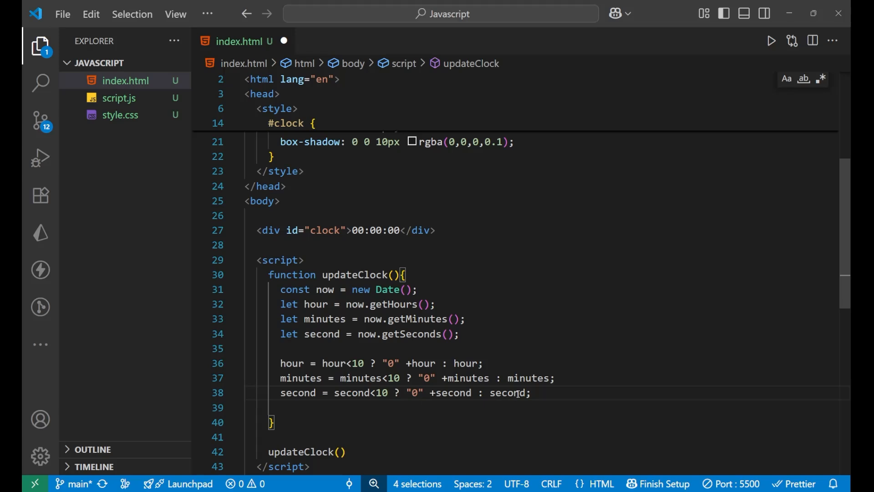
click(549, 393)
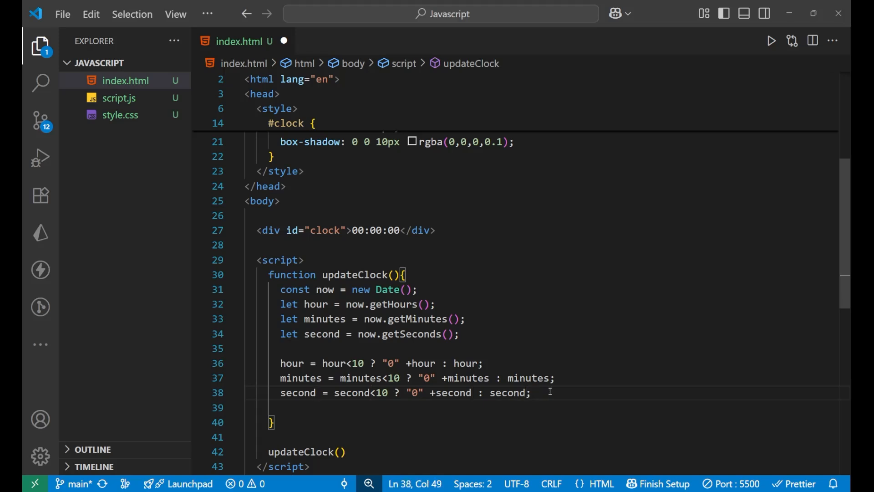
key(Return)
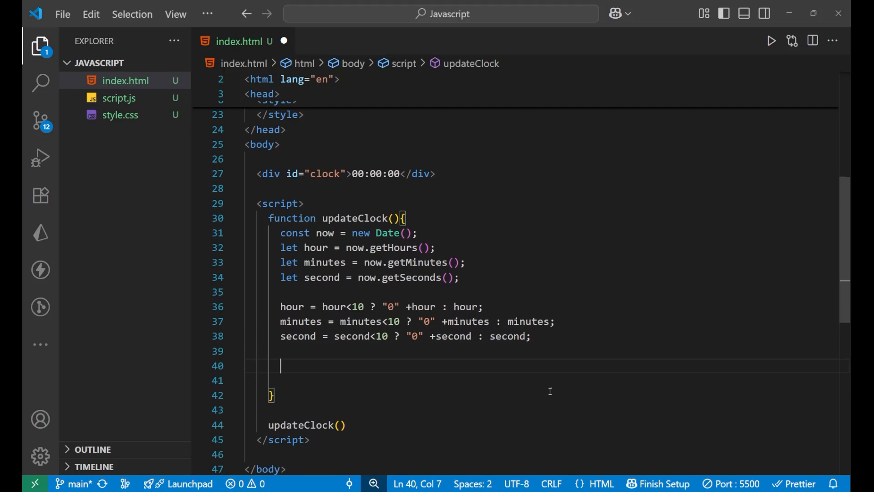
Add const timeString = `${hour} : ${minutes} : ${second}`; to updateClock
text(const)
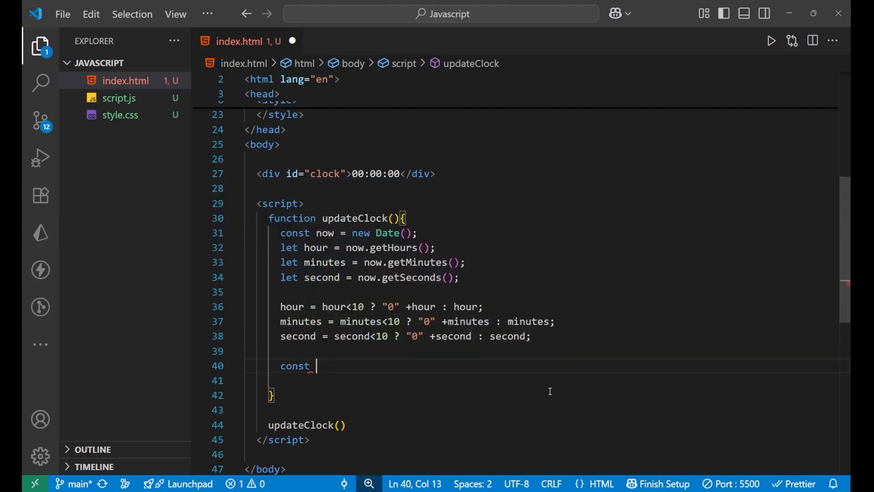
text(timeS)
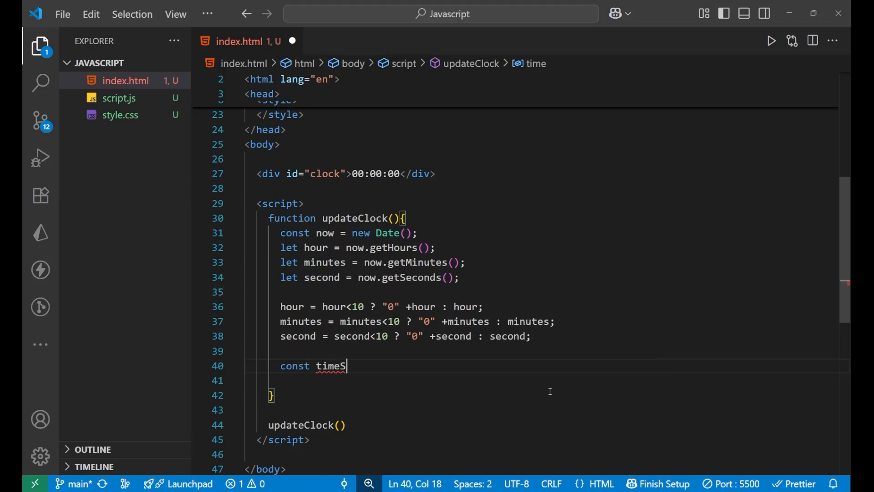
text(tring)
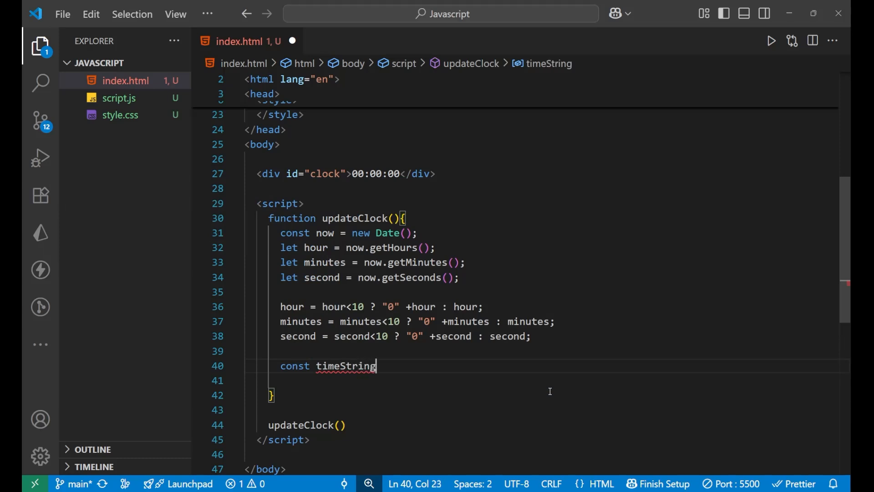
text(=)
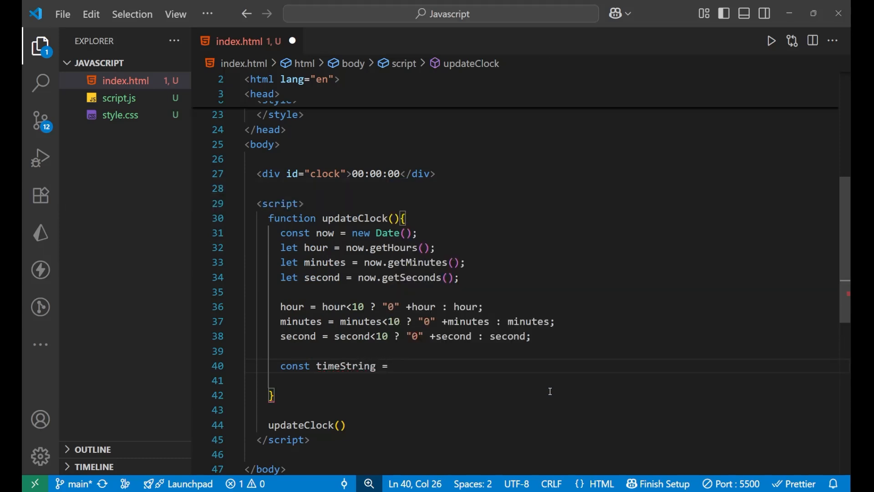
text(``)
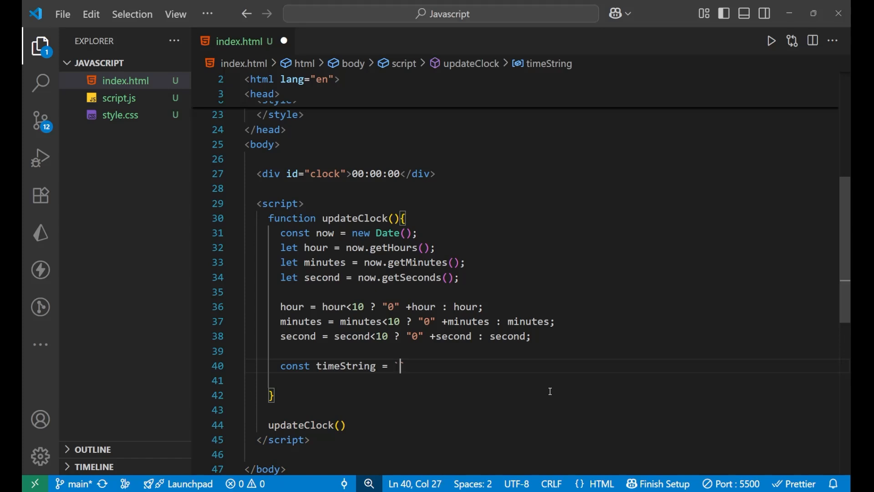
text($`)
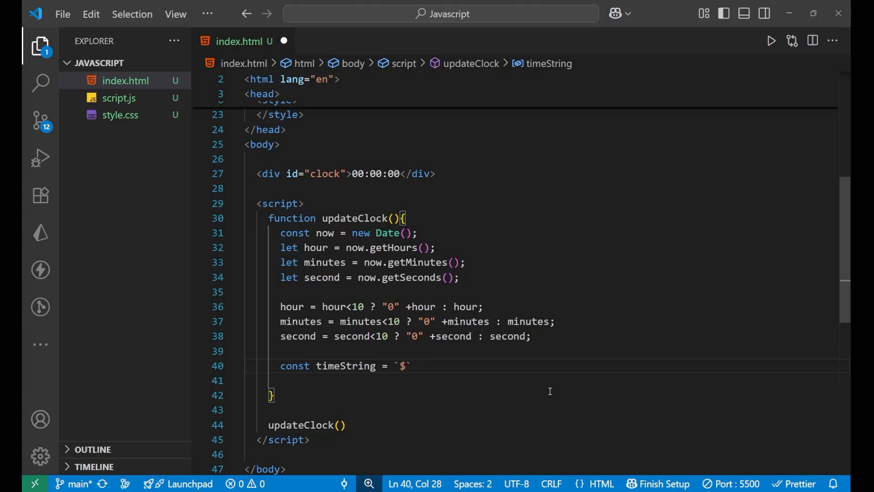
text({hour} : ${)
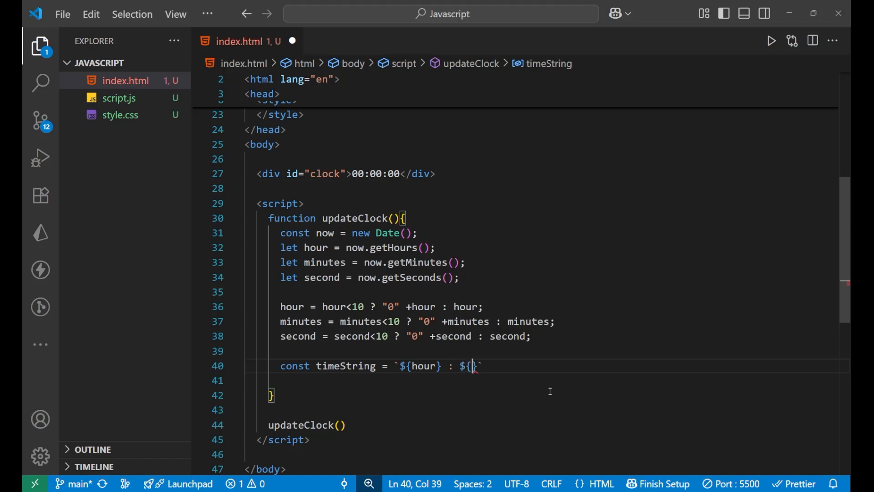
text(minutes})
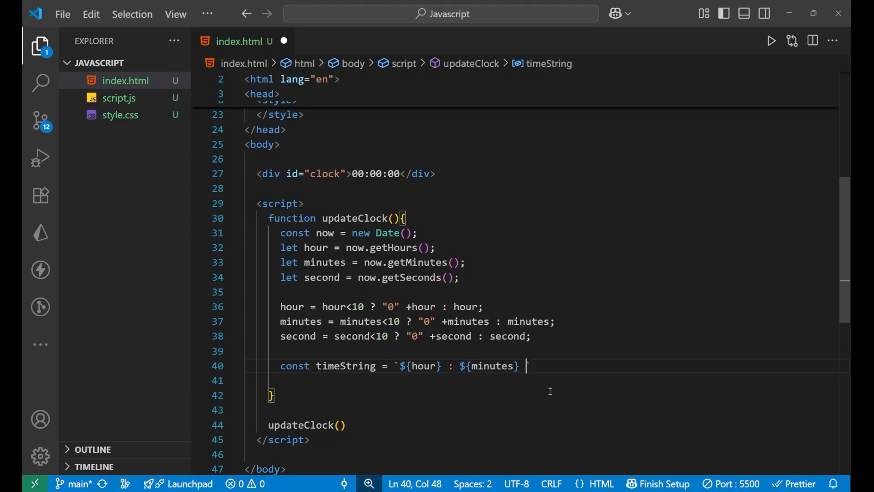
text(: `)
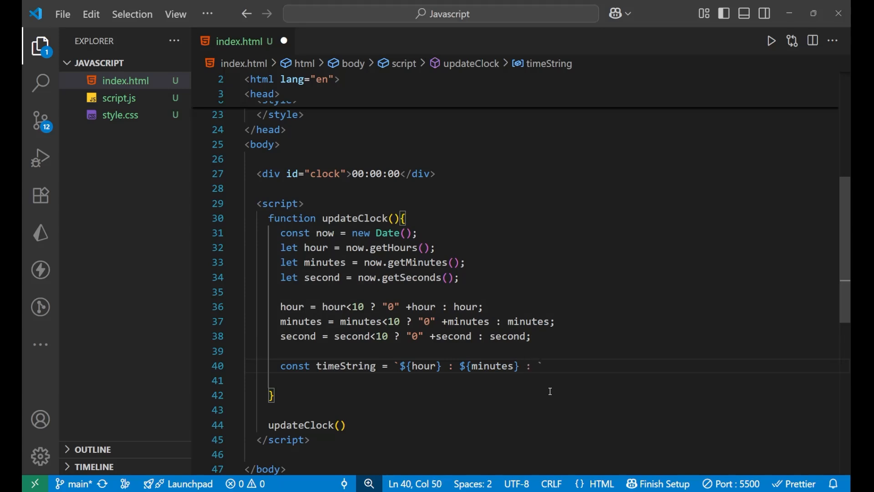
text($)
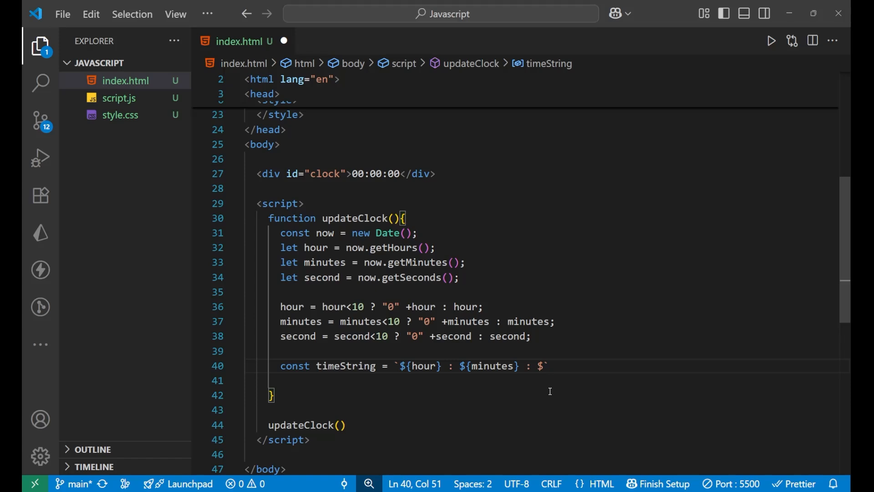
text({})
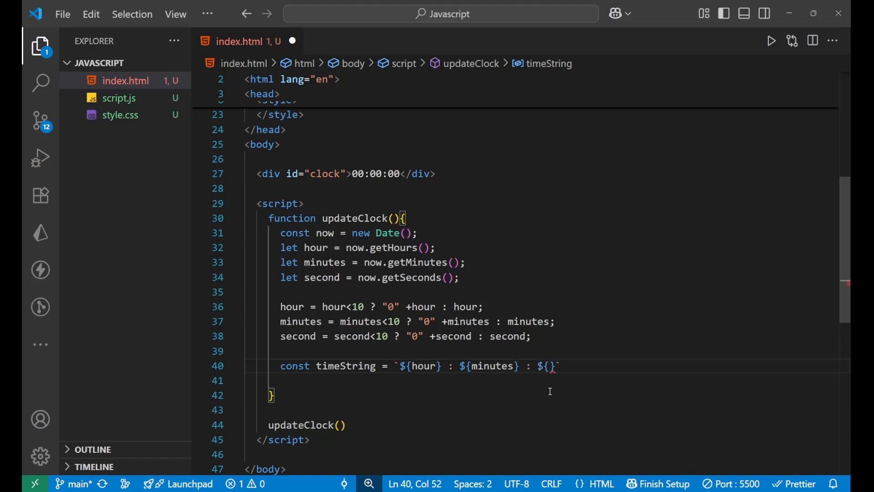
text(second)
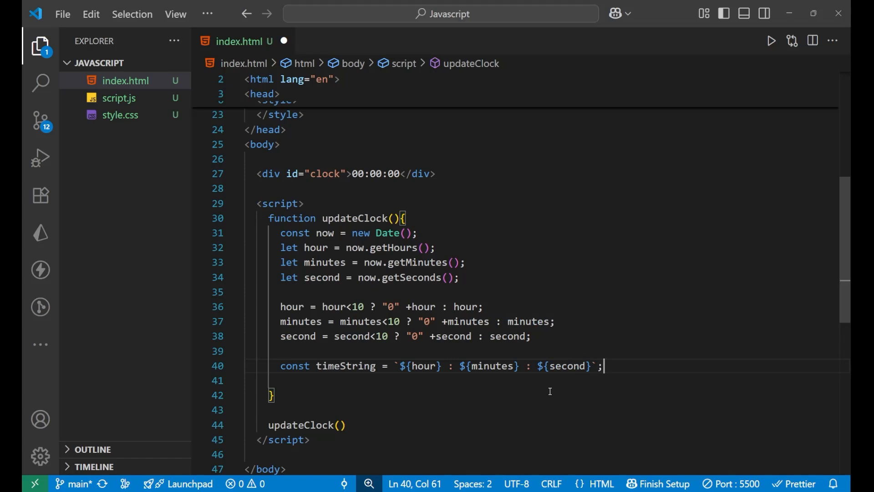
key(enter)
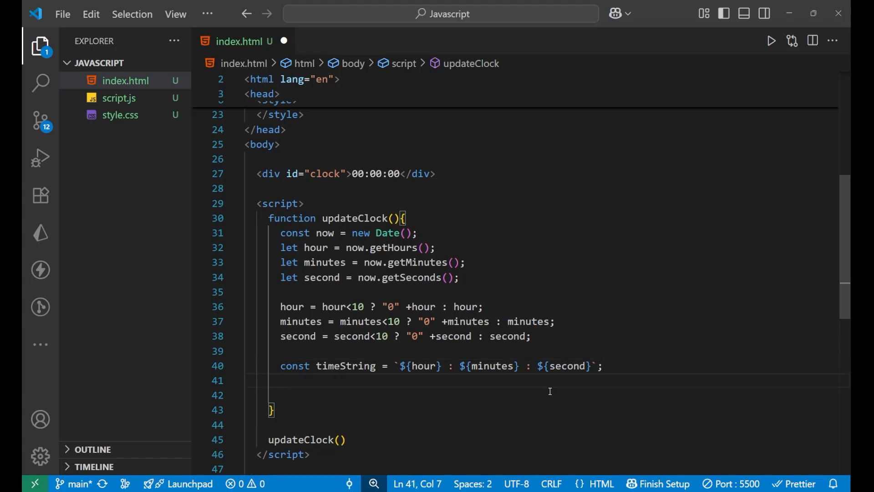
Add document.getElementById("clock").textContent = timeString; to updateClock
text(d)
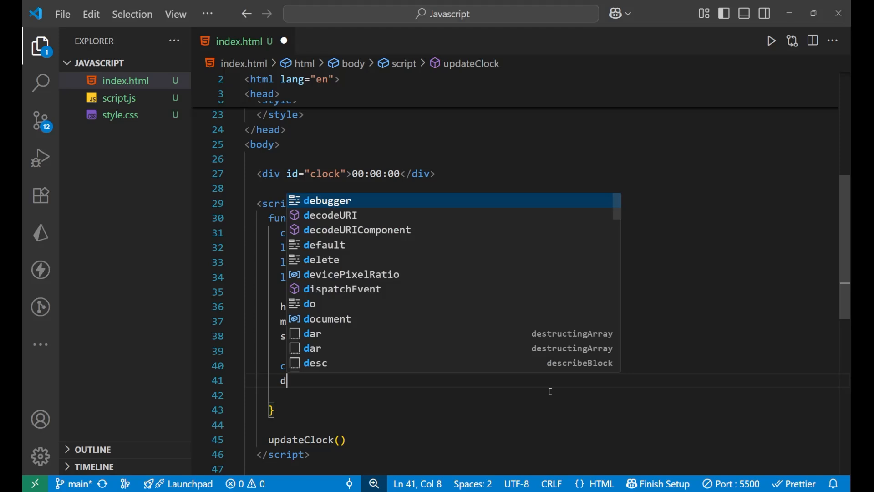
text(ocument.)
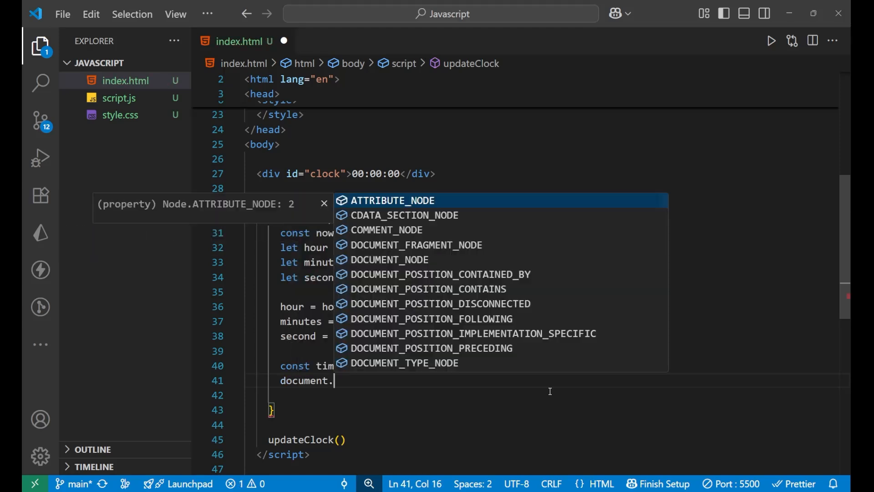
text(getElementById)
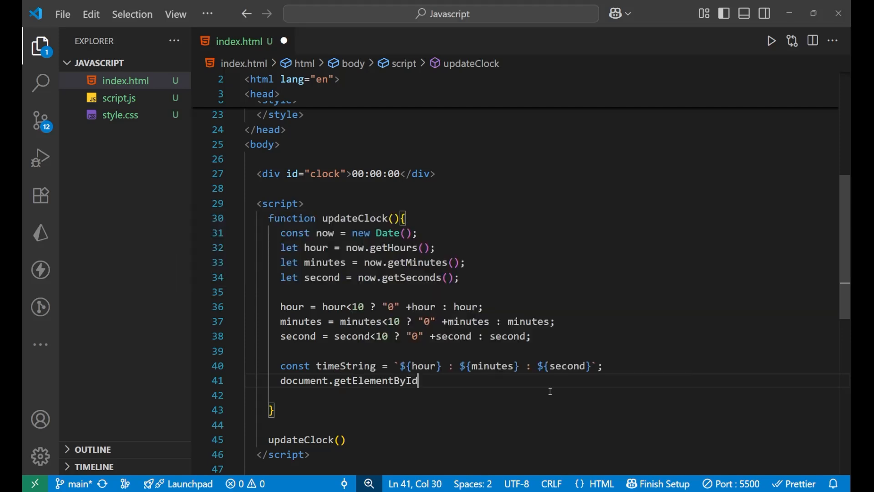
text(())
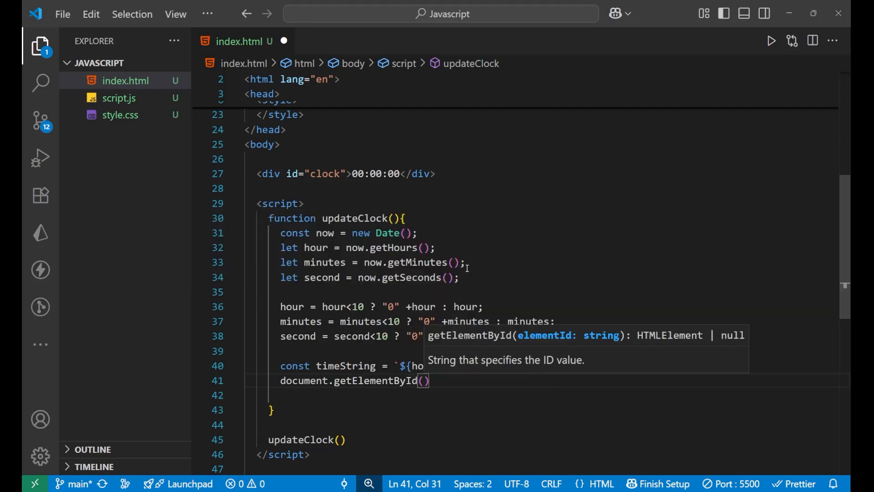
double_click(325, 174)
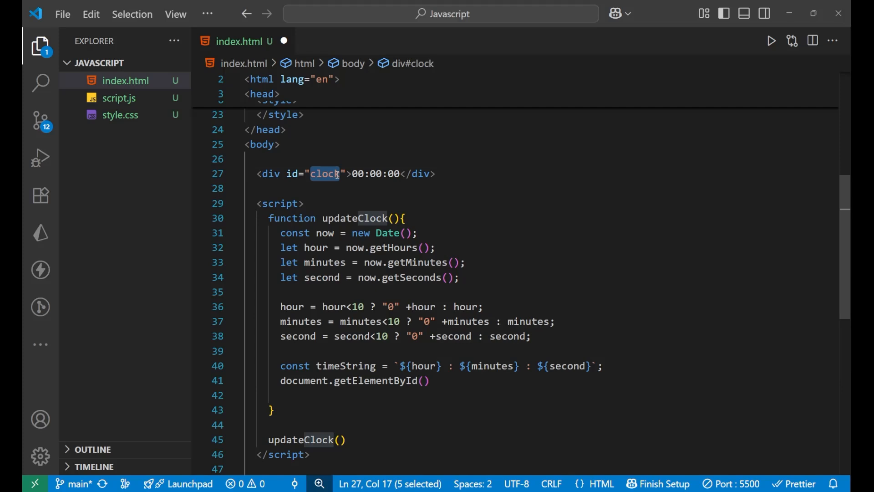
click(424, 380)
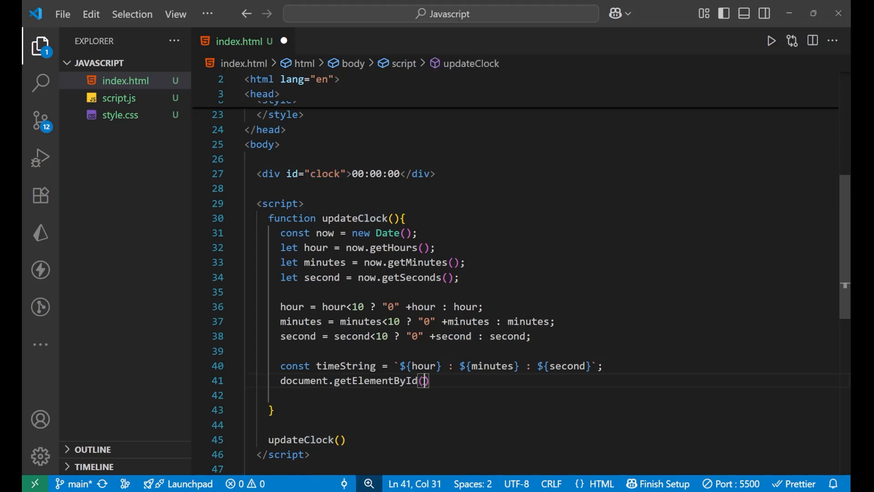
text("clock")
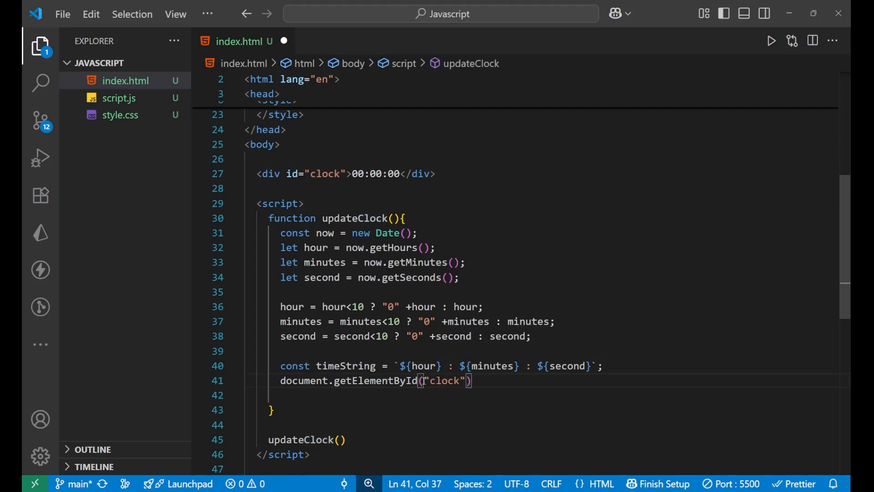
click(471, 380)
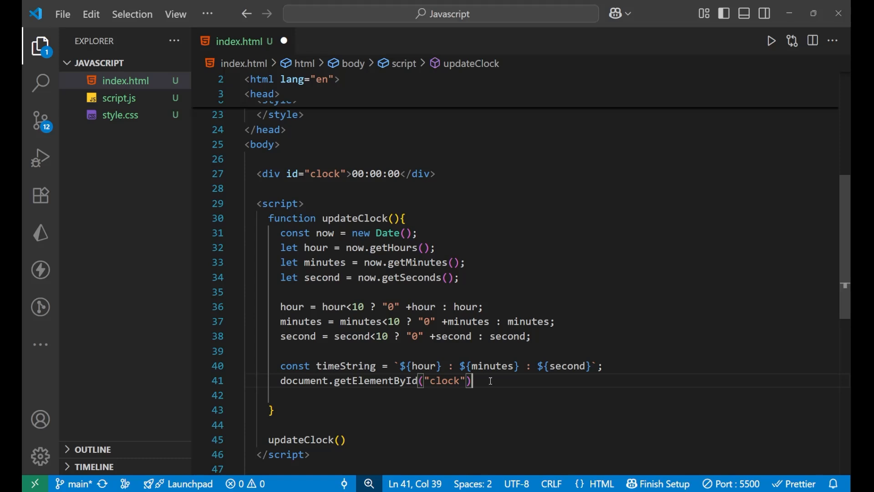
text(.textContent =)
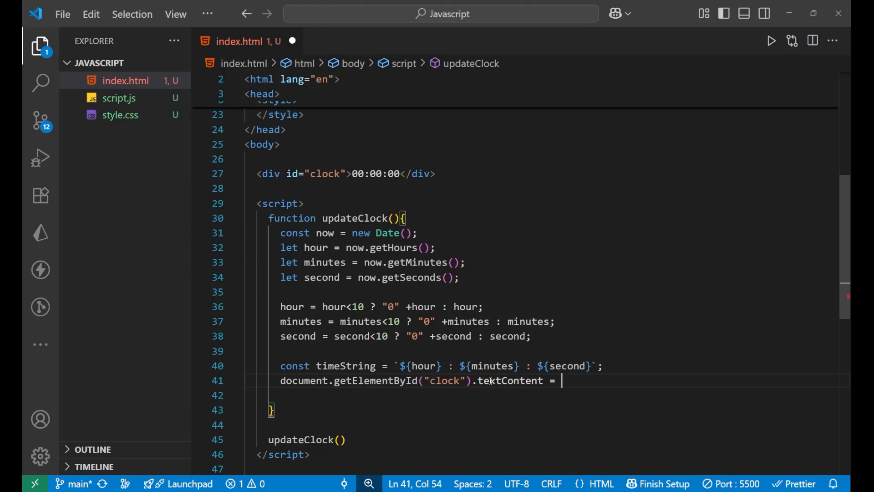
text(timeString;)
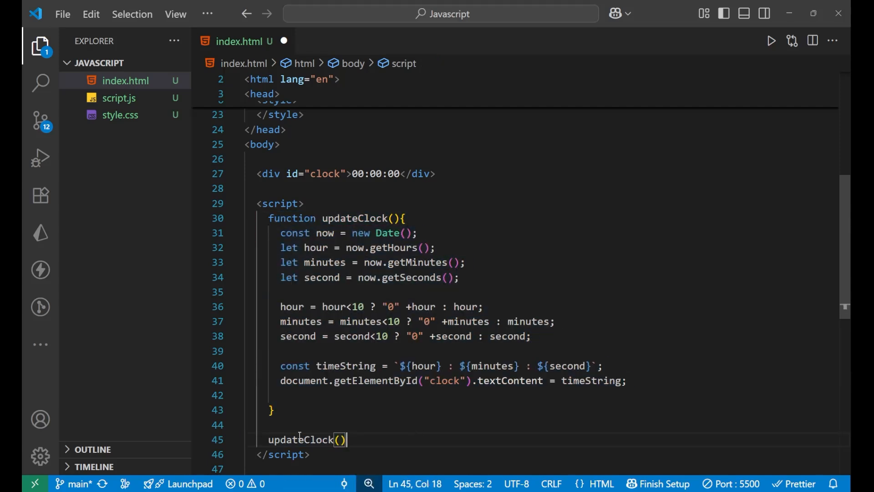
mouse_move(360, 440)
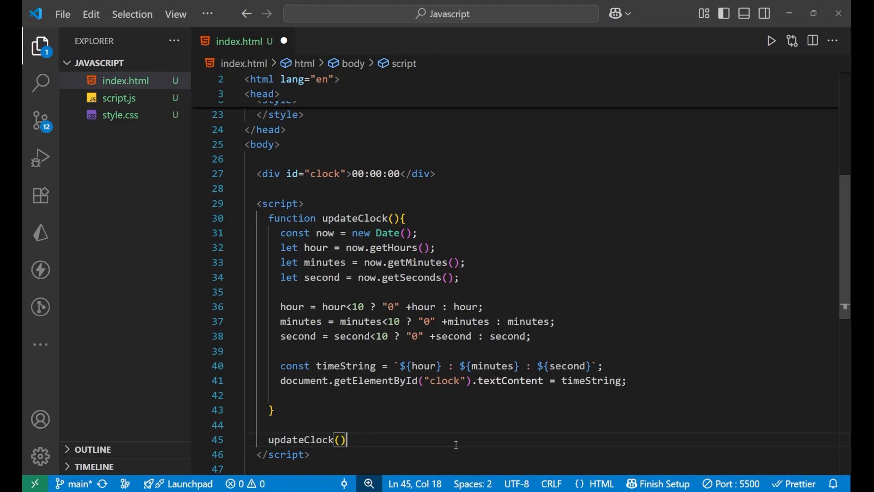
key(alt+tab)
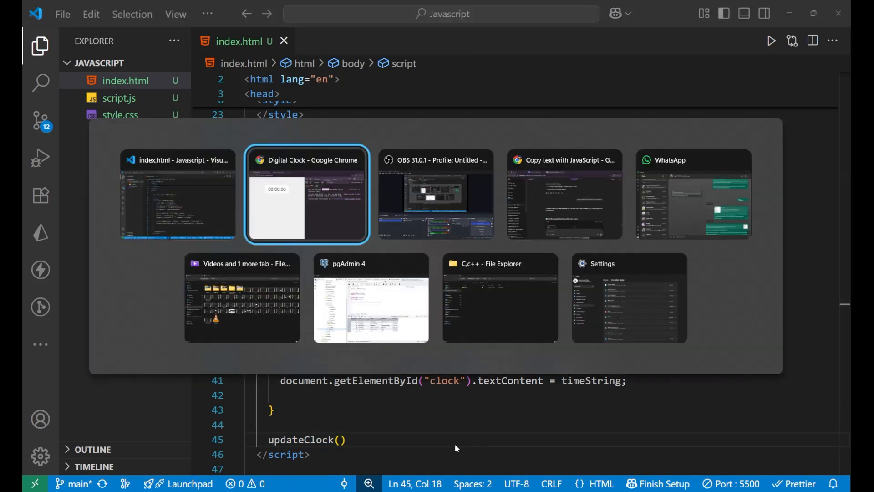
Bring up the clock page showing 03 : 13 : 59 and close DevTools
click(306, 194)
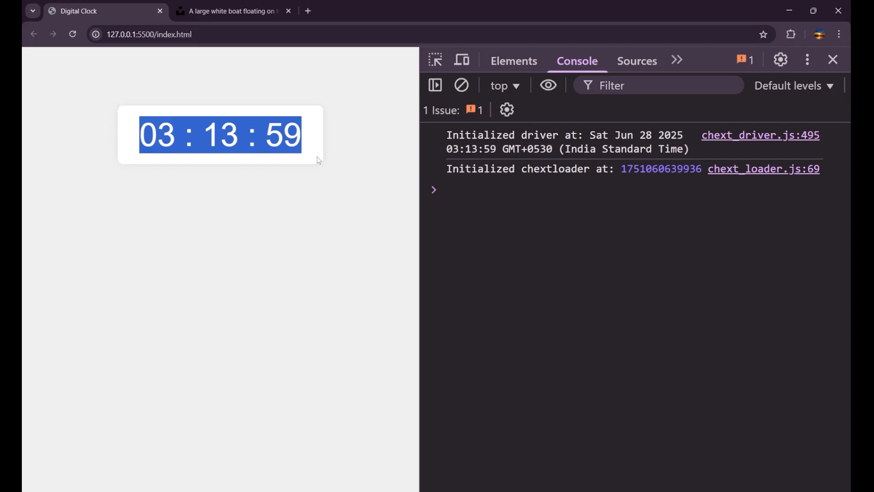
click(306, 274)
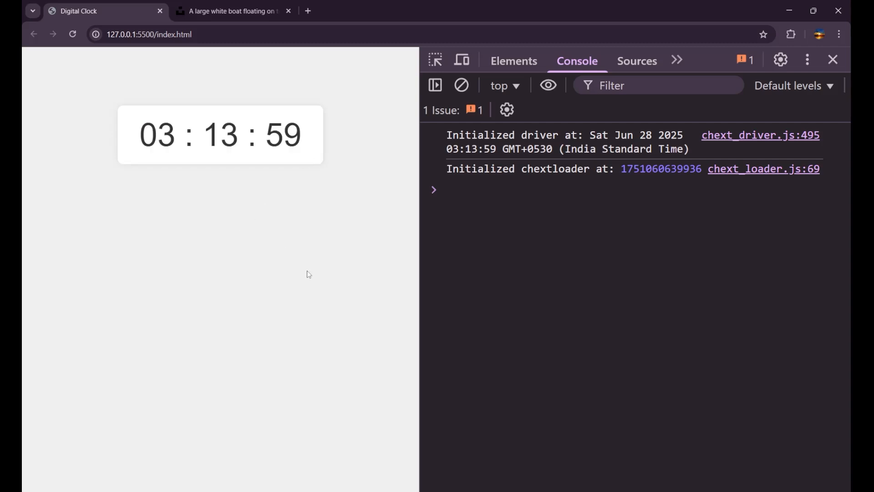
mouse_move(833, 59)
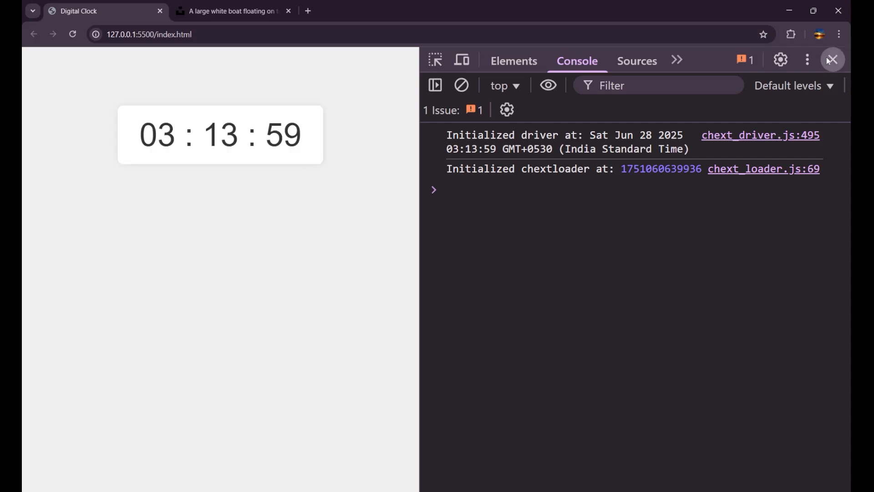
click(832, 60)
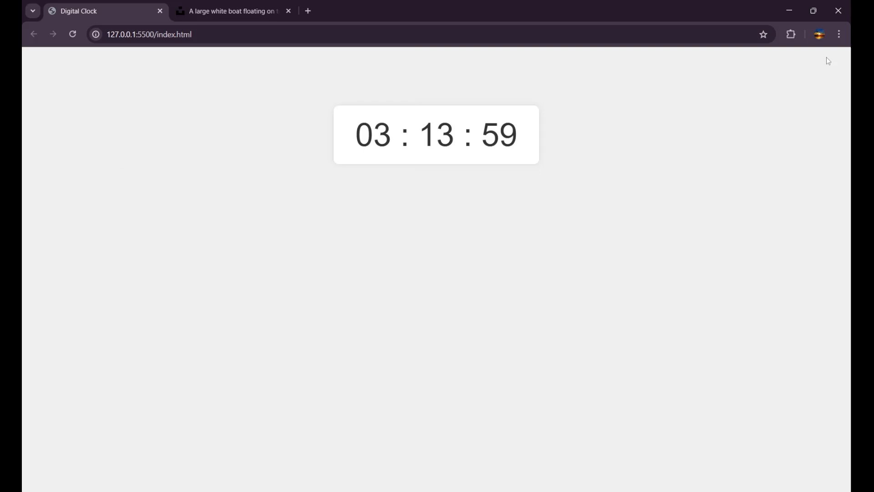
mouse_move(853, 124)
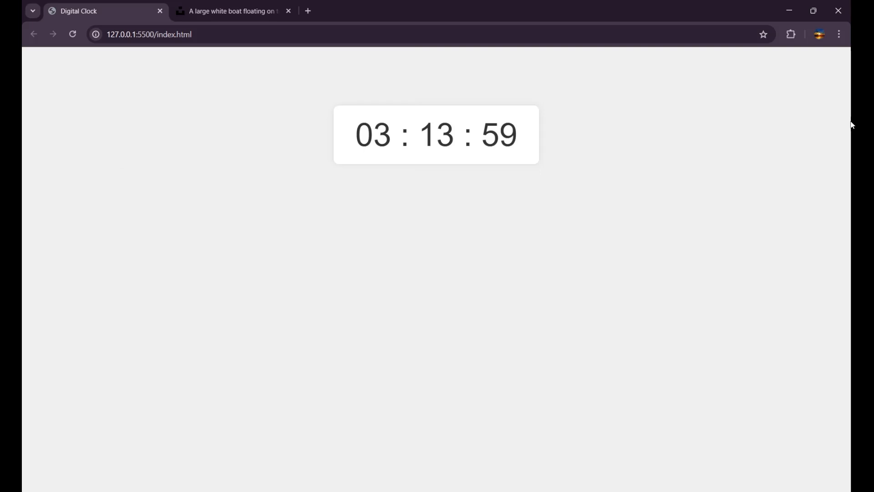
mouse_move(771, 408)
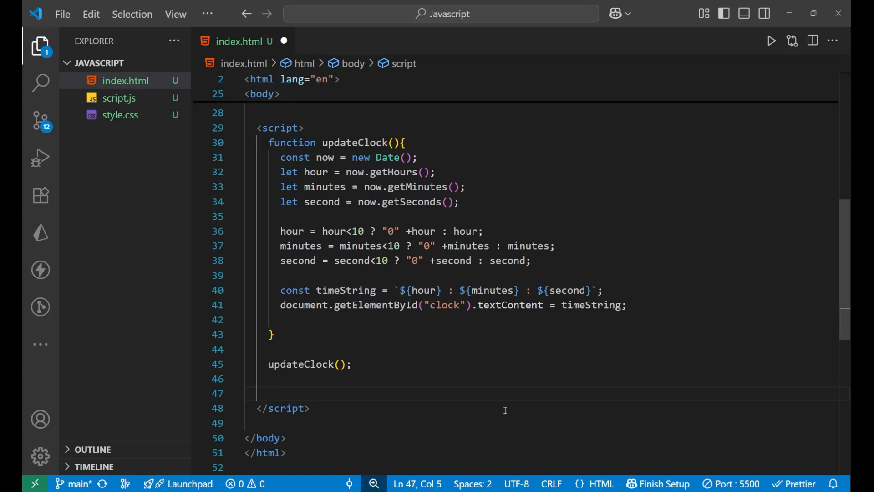
Add setInterval(updateClock, 1000); below the updateClock() call
text(setInterval)
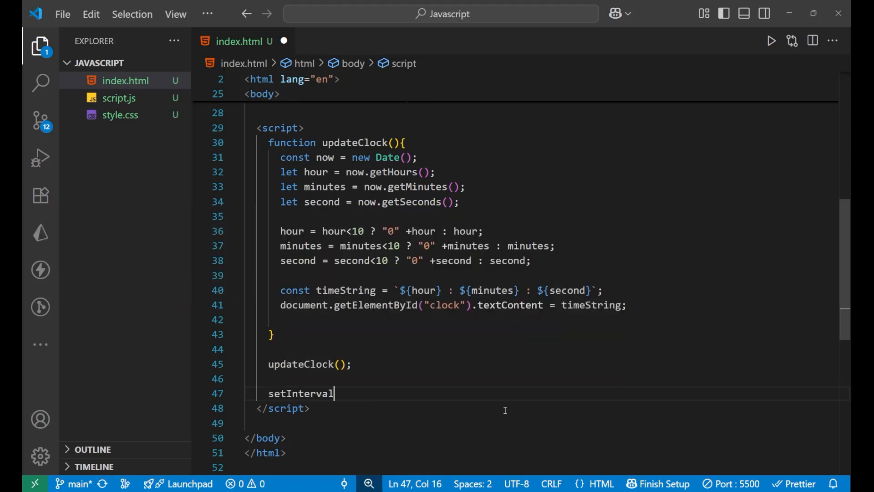
text(()
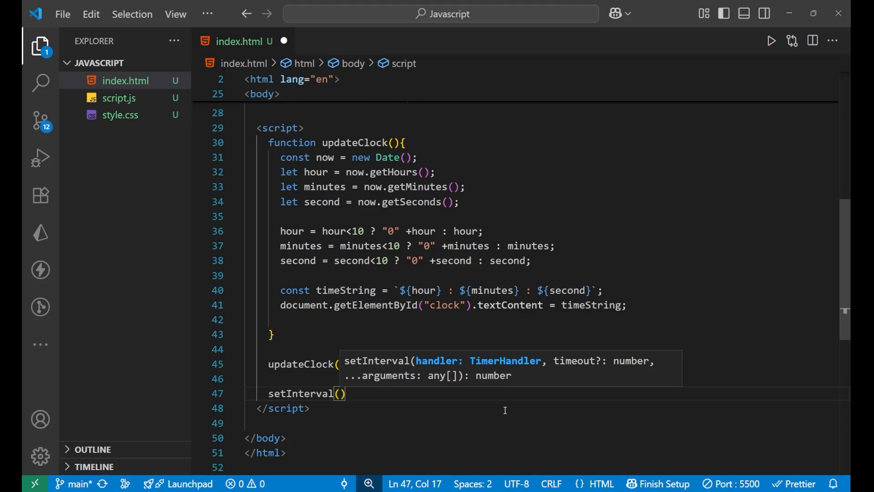
text(updateClock)
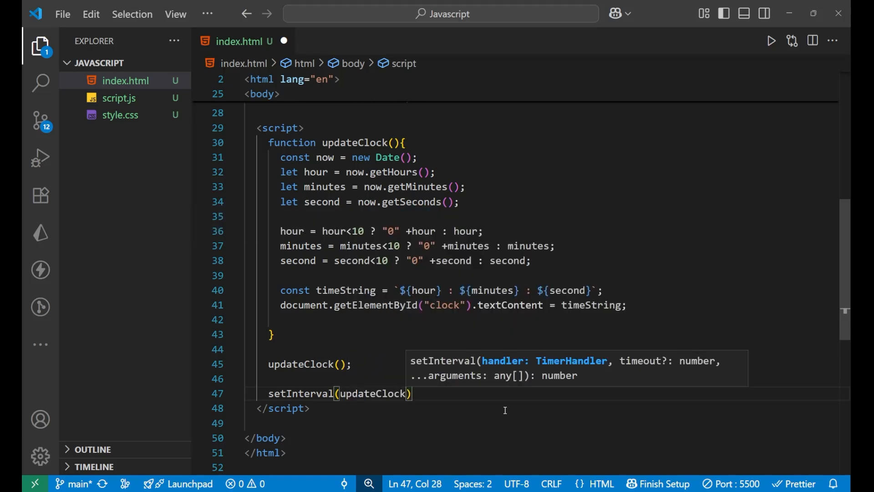
text(,)
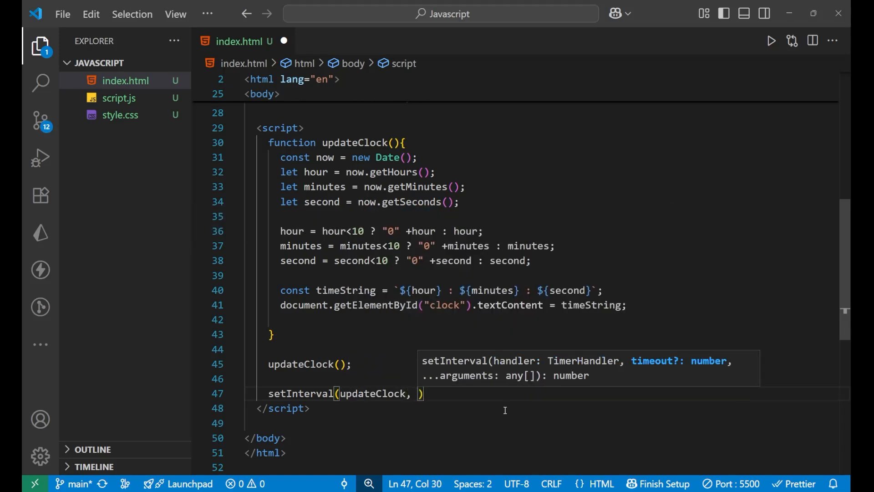
text(1000)
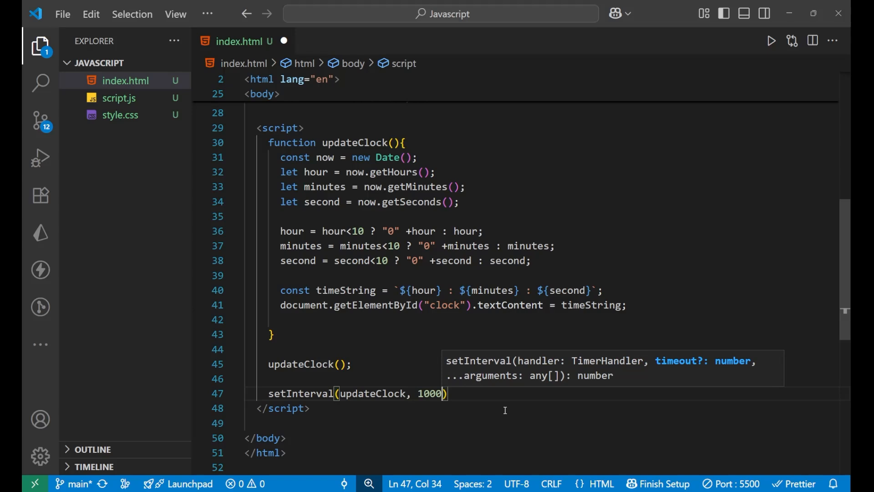
text(;)
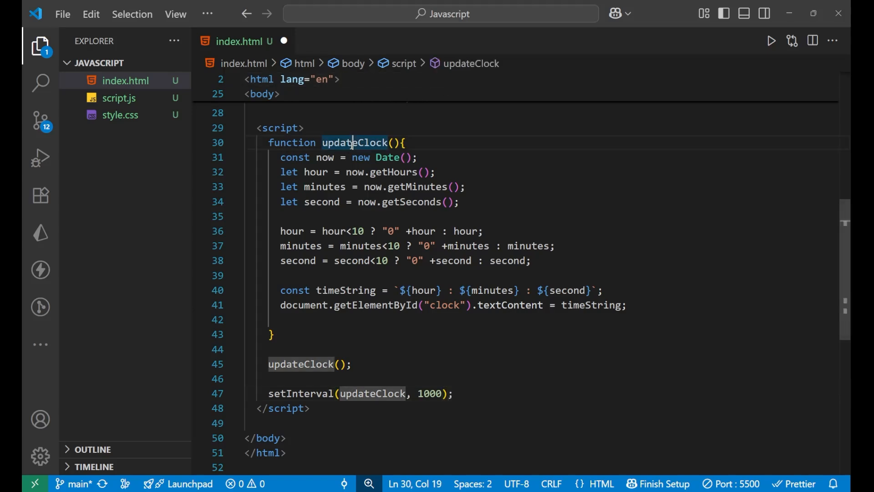
double_click(355, 142)
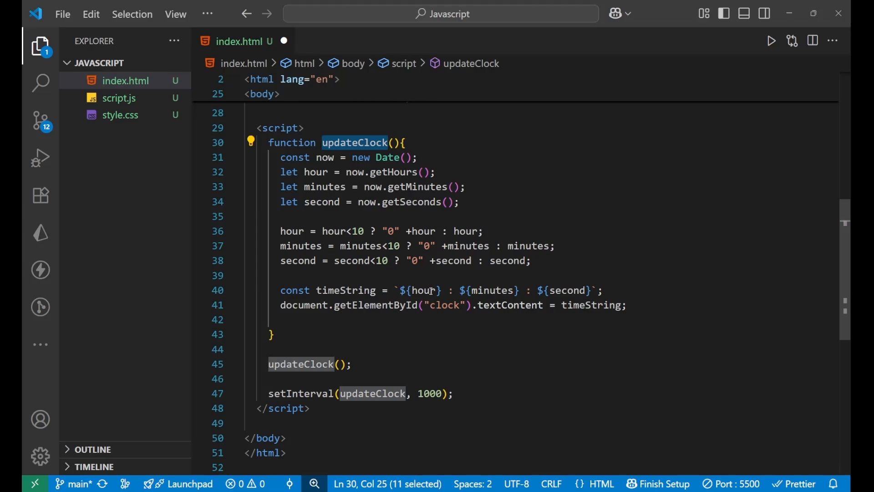
key(alt+tab)
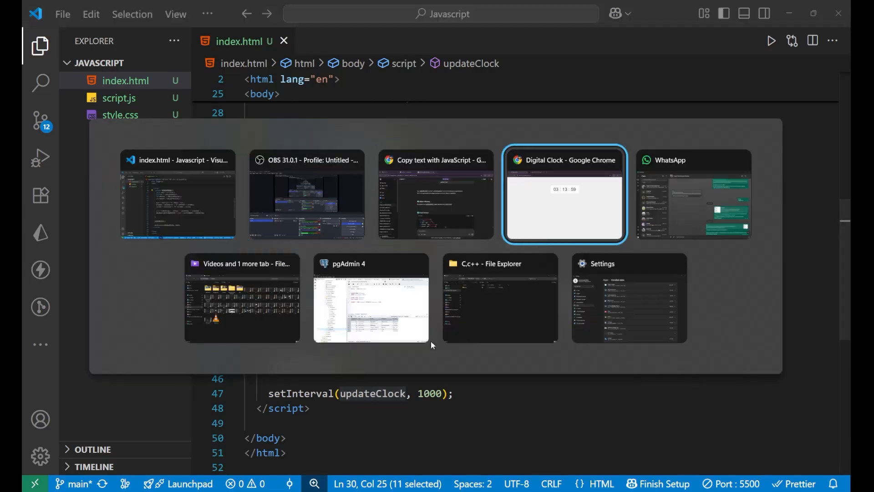
Switch to the Digital Clock page in Chrome and watch it tick from 03 : 15 : 29
click(564, 193)
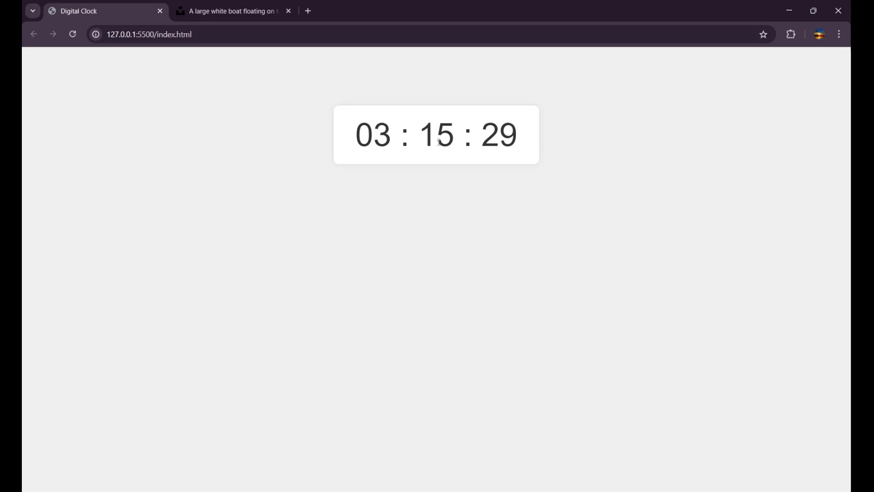
double_click(373, 135)
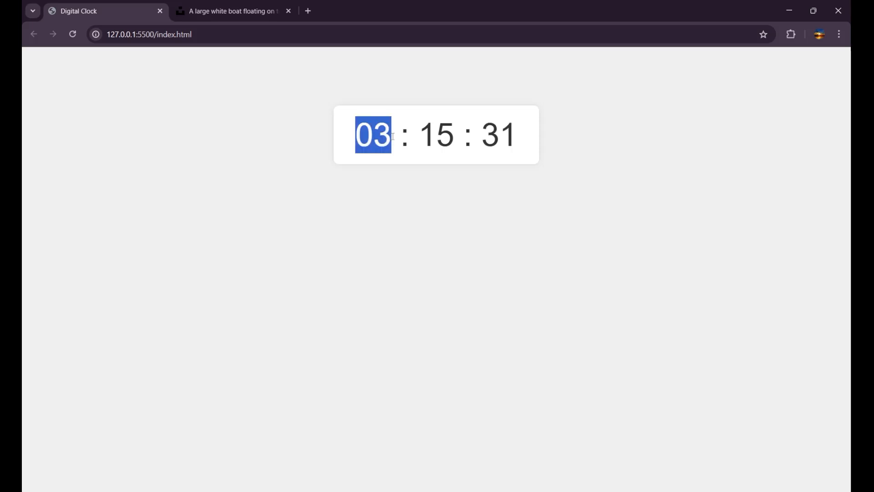